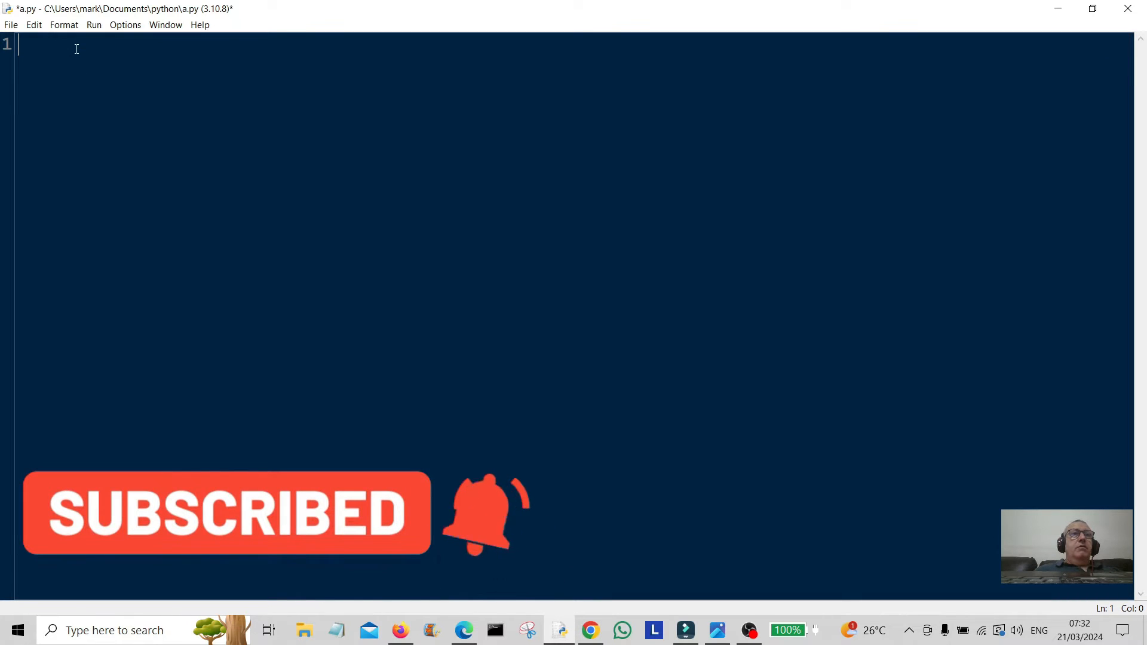
Add 'import getpass' as line 1 of a.py and begin the passwords line
type("import ge")
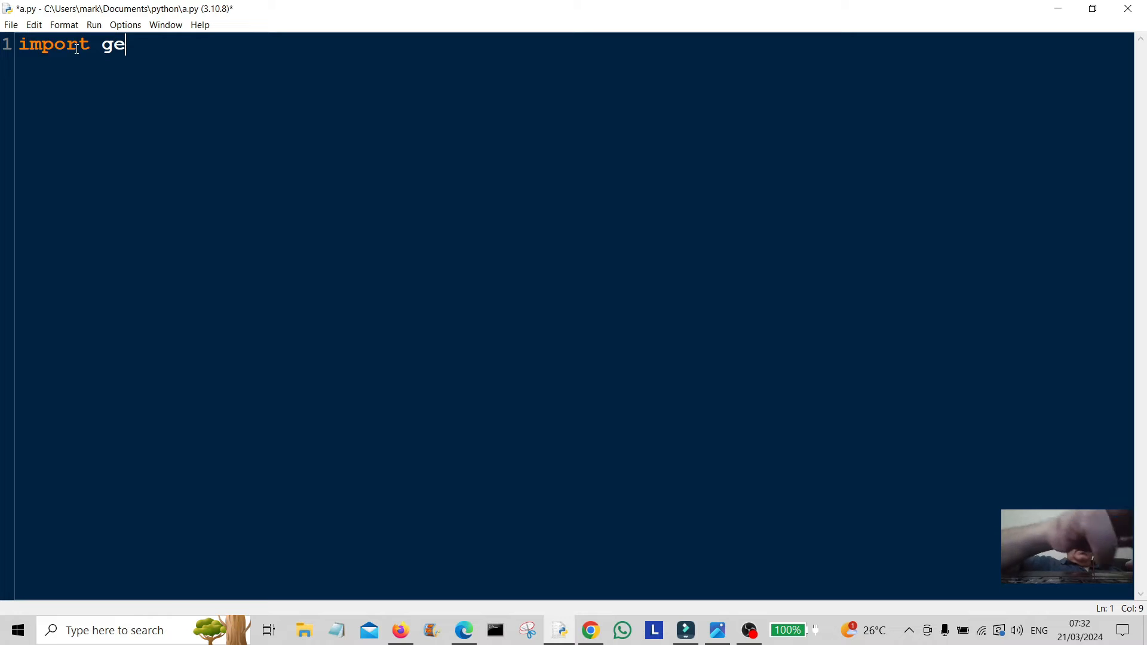
type("tpa")
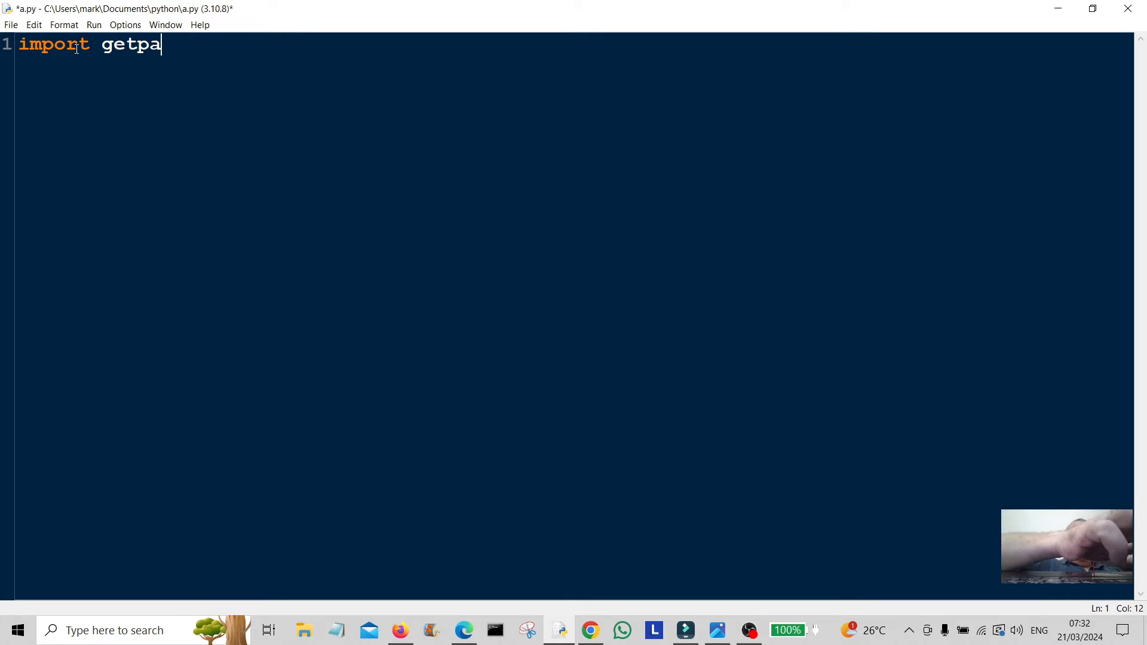
type("ss")
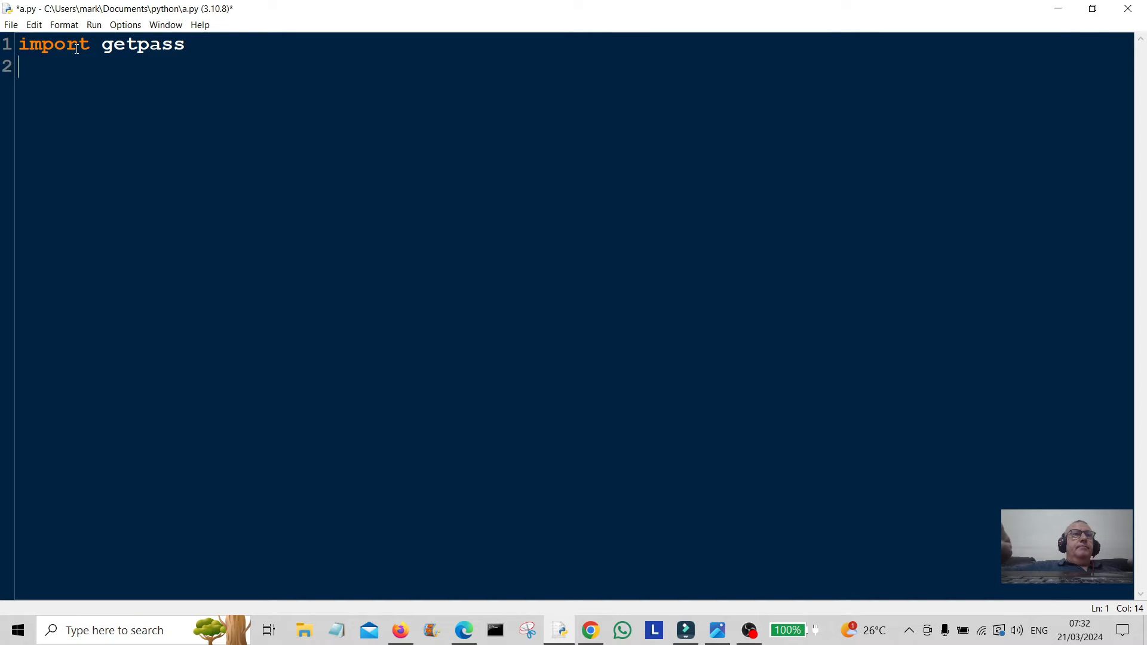
type("passwo")
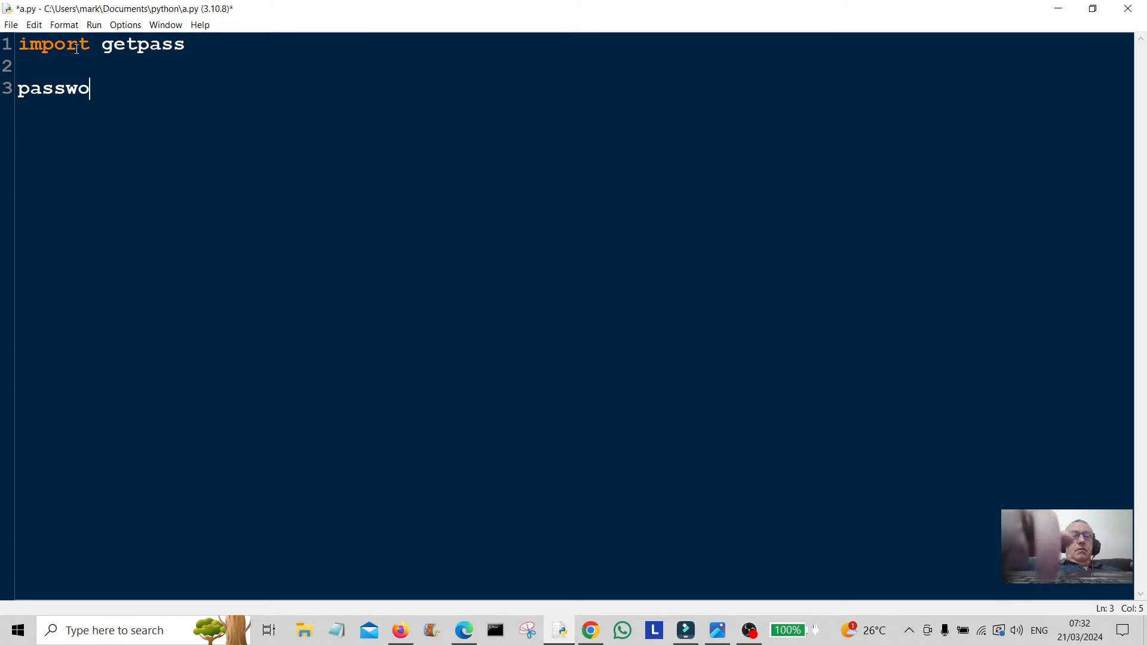
type("rd")
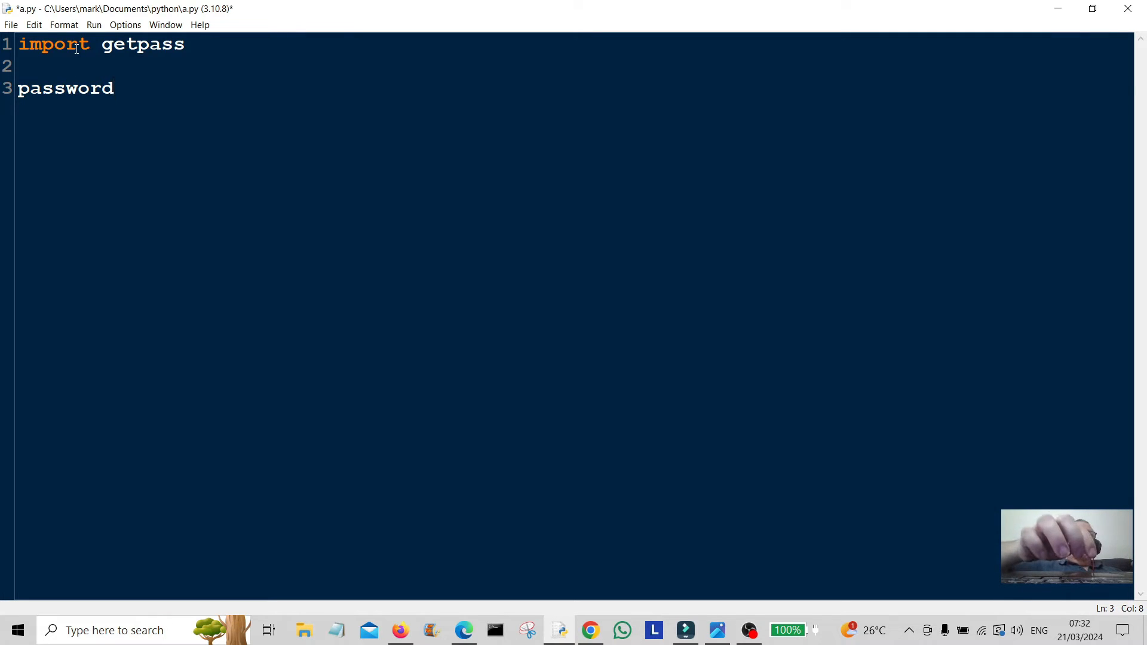
type("s")
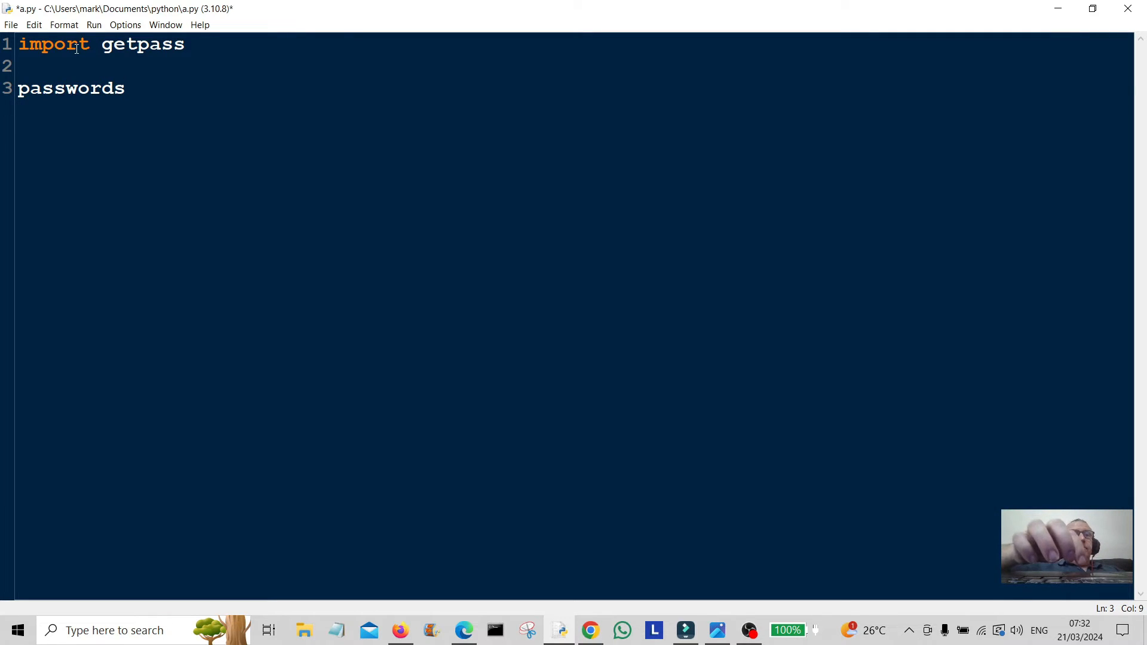
type("=")
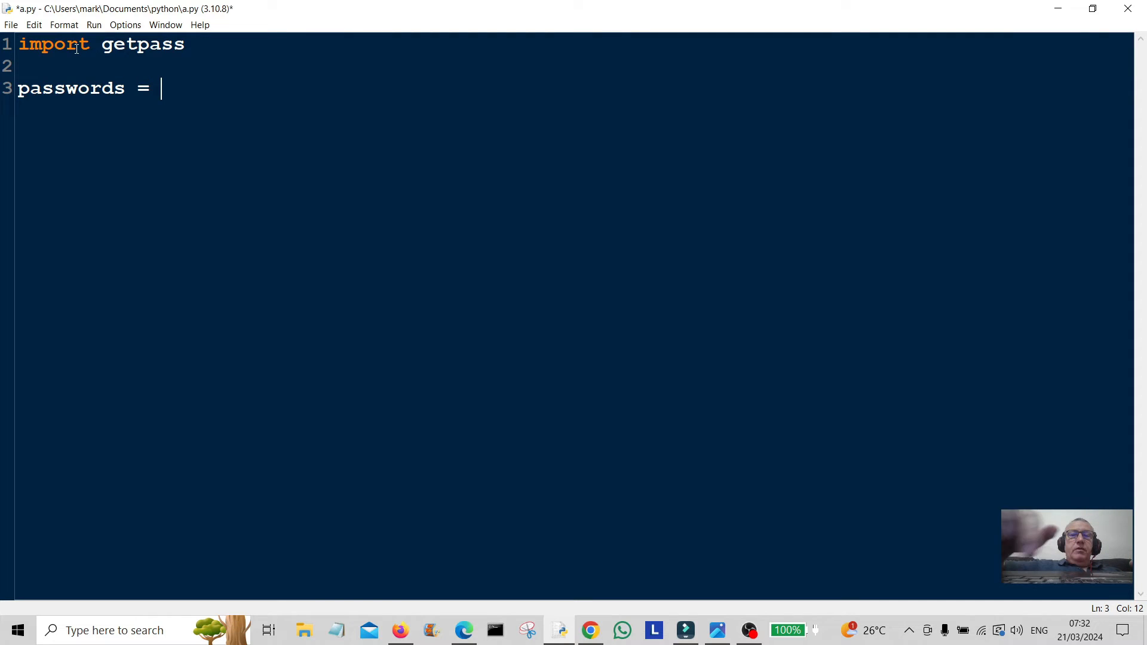
type("[\"")
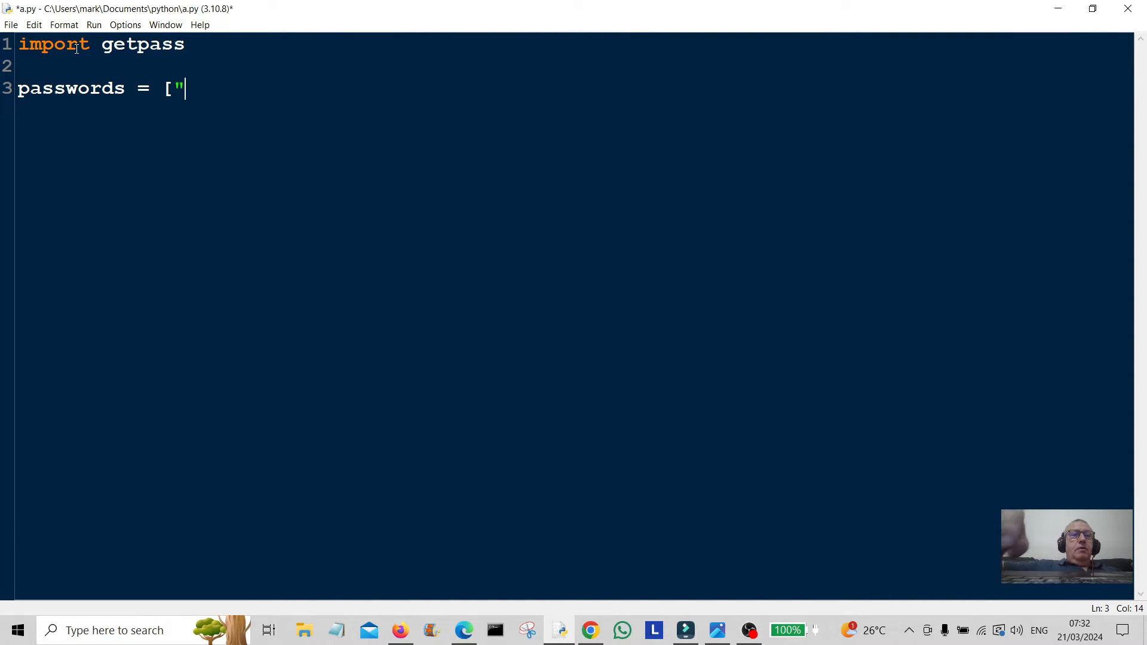
type("jo")
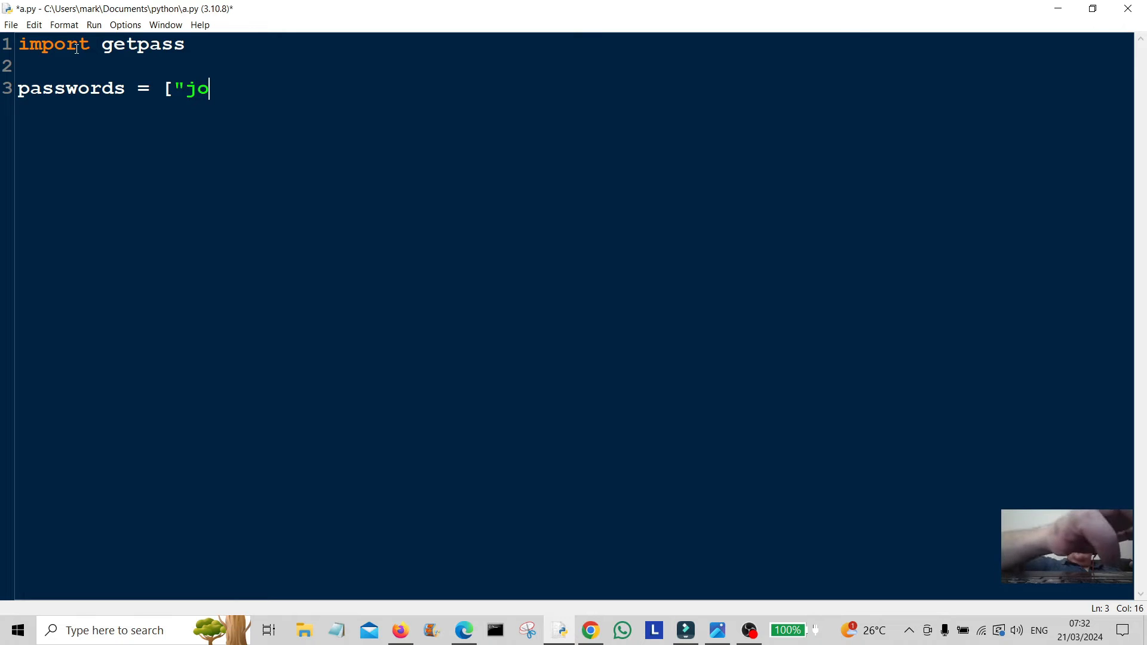
type("e1")
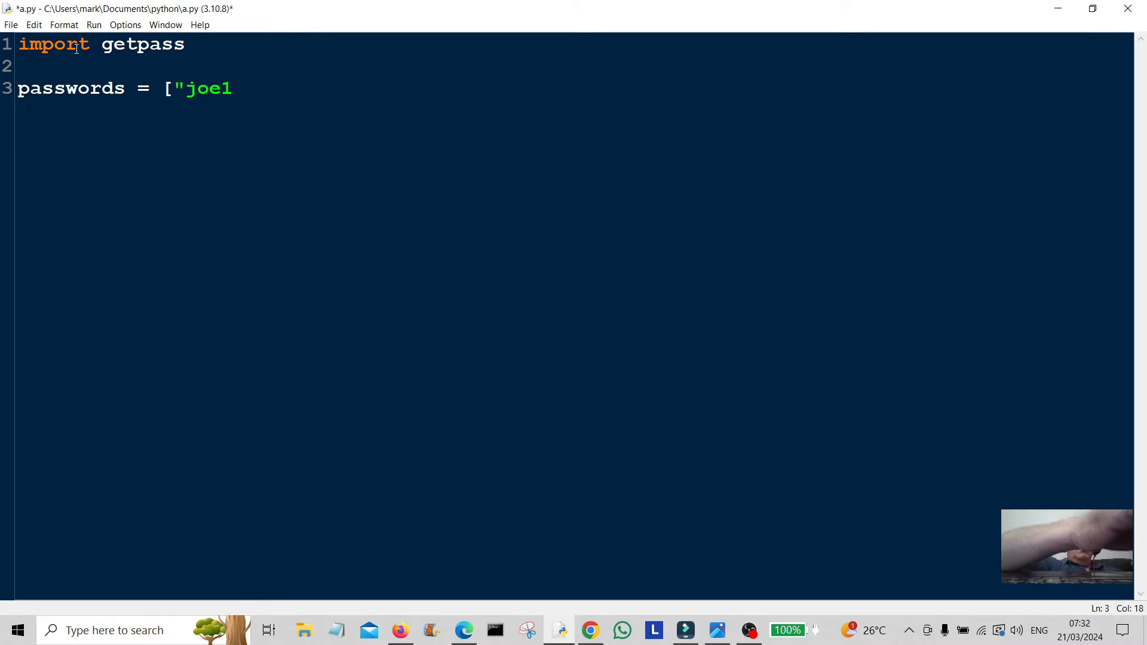
type("23")
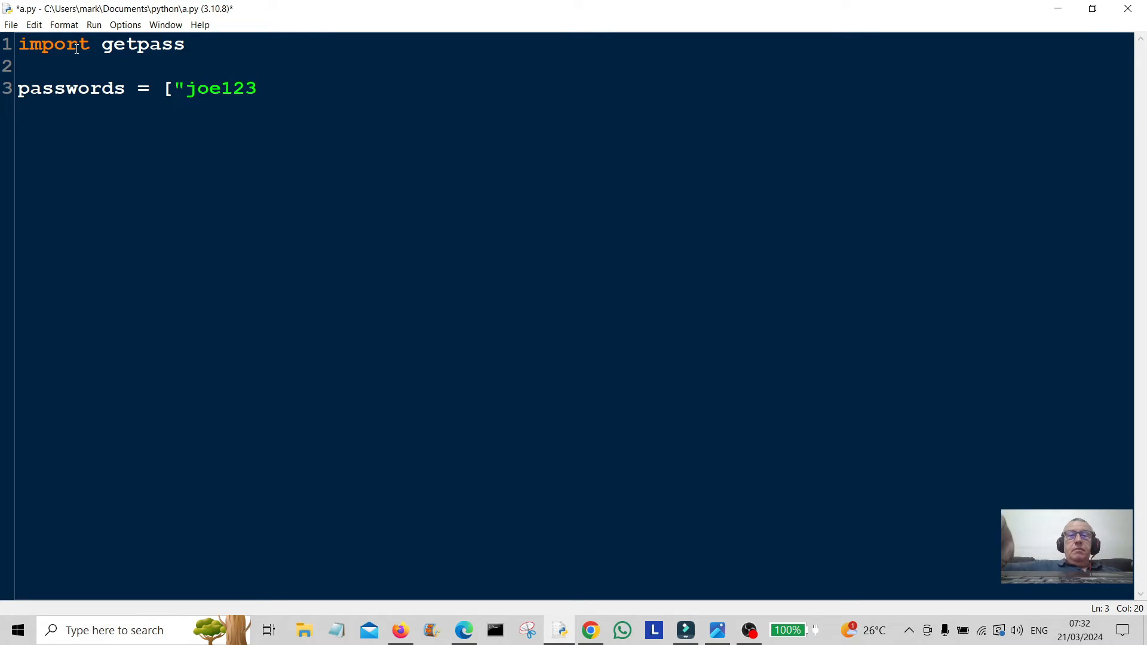
type("\",")
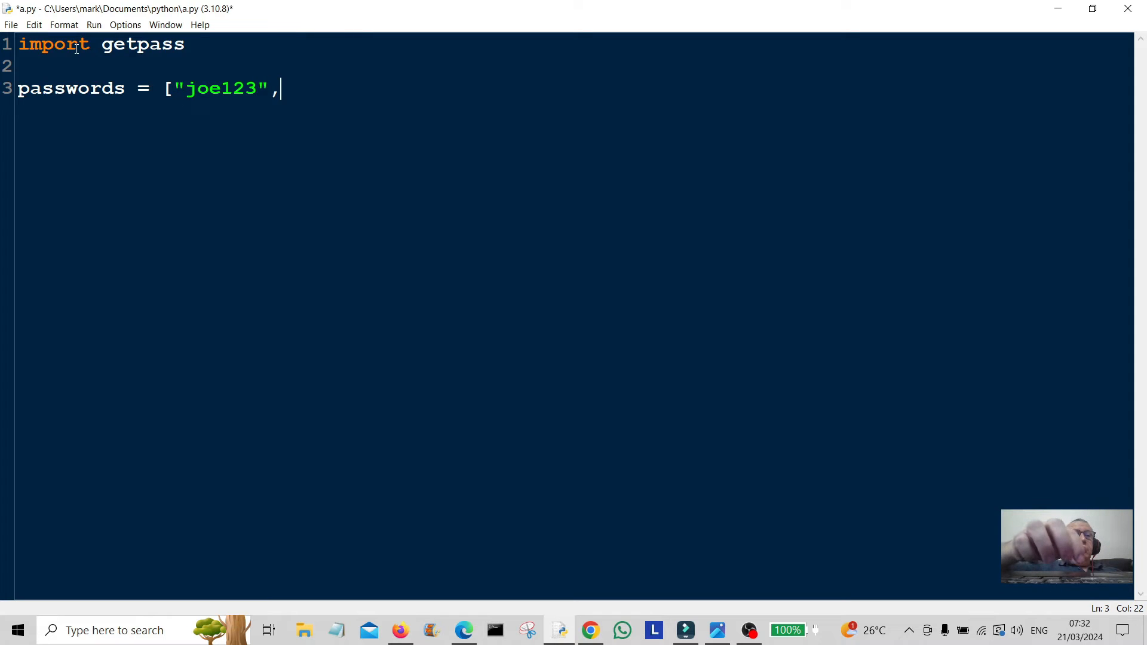
type("\"b")
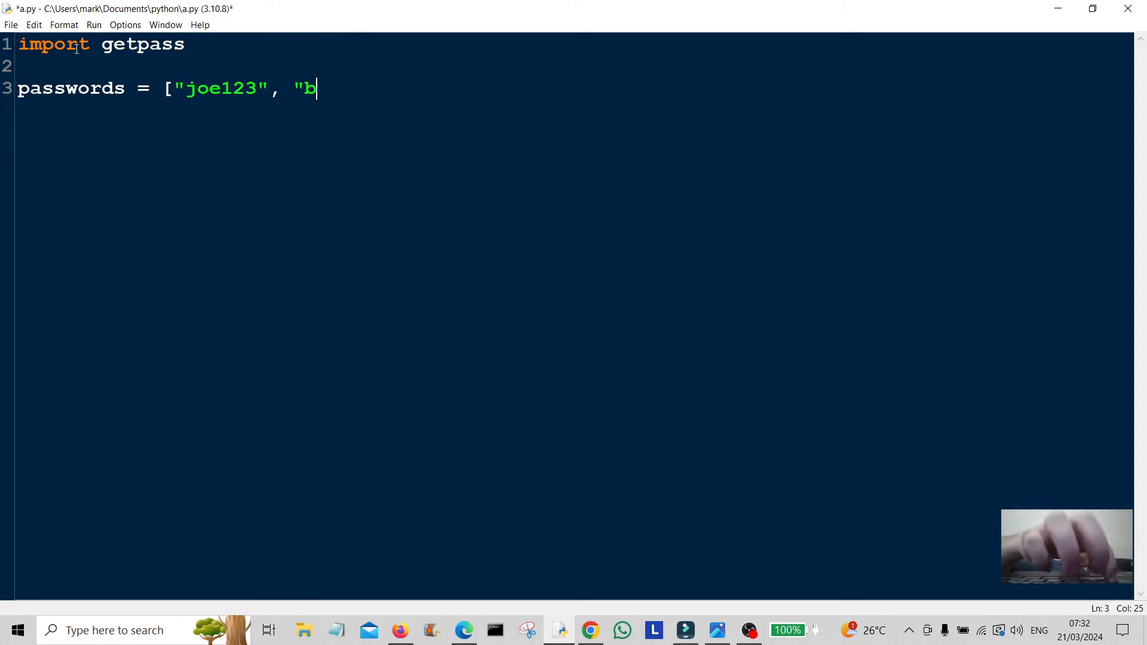
type("ill")
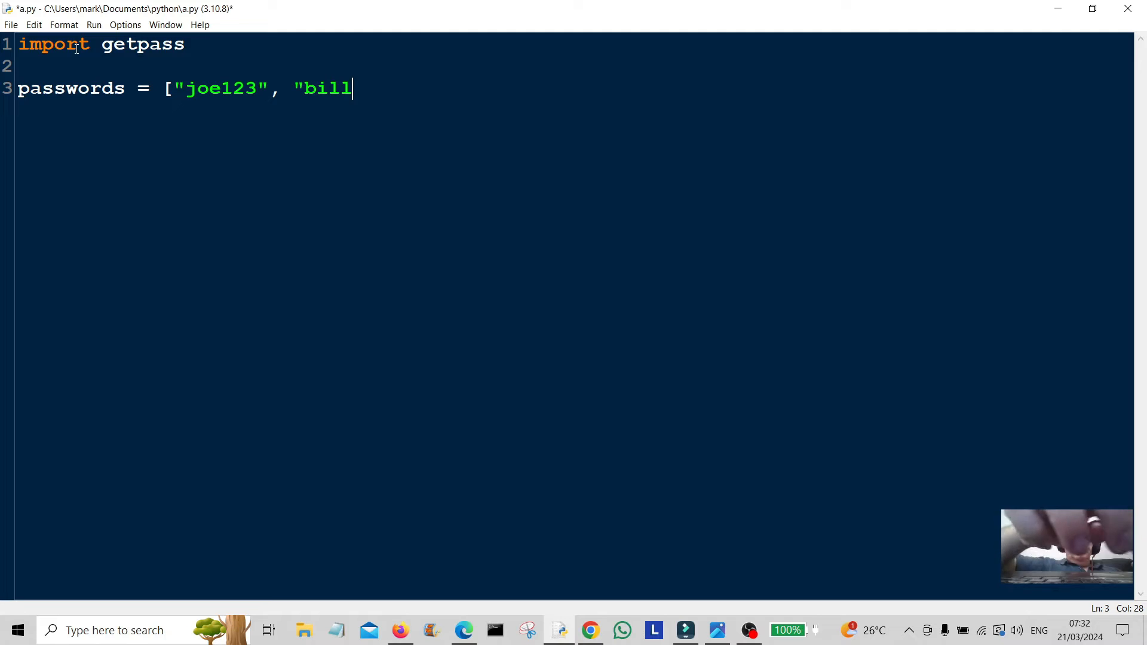
type("567")
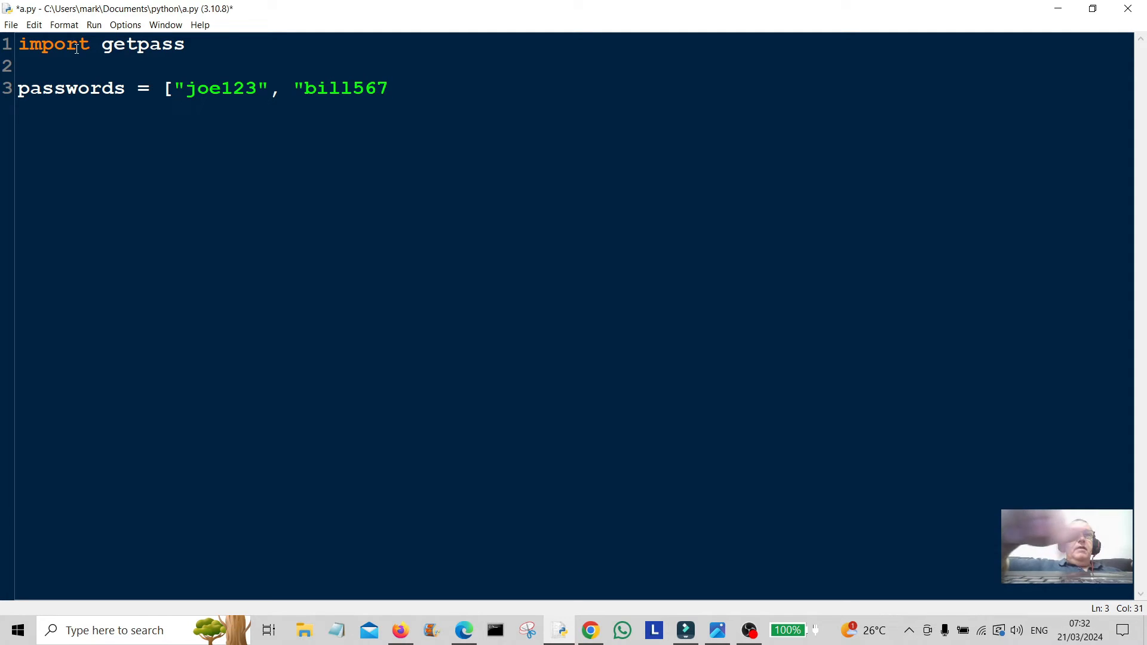
type("\"")
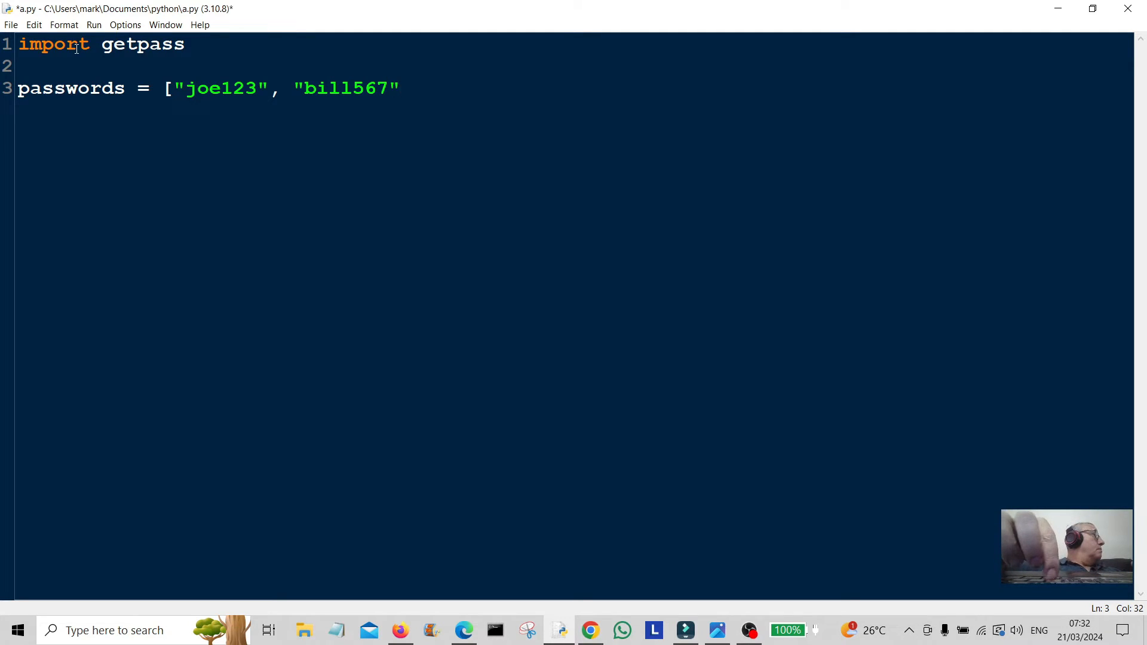
type(",")
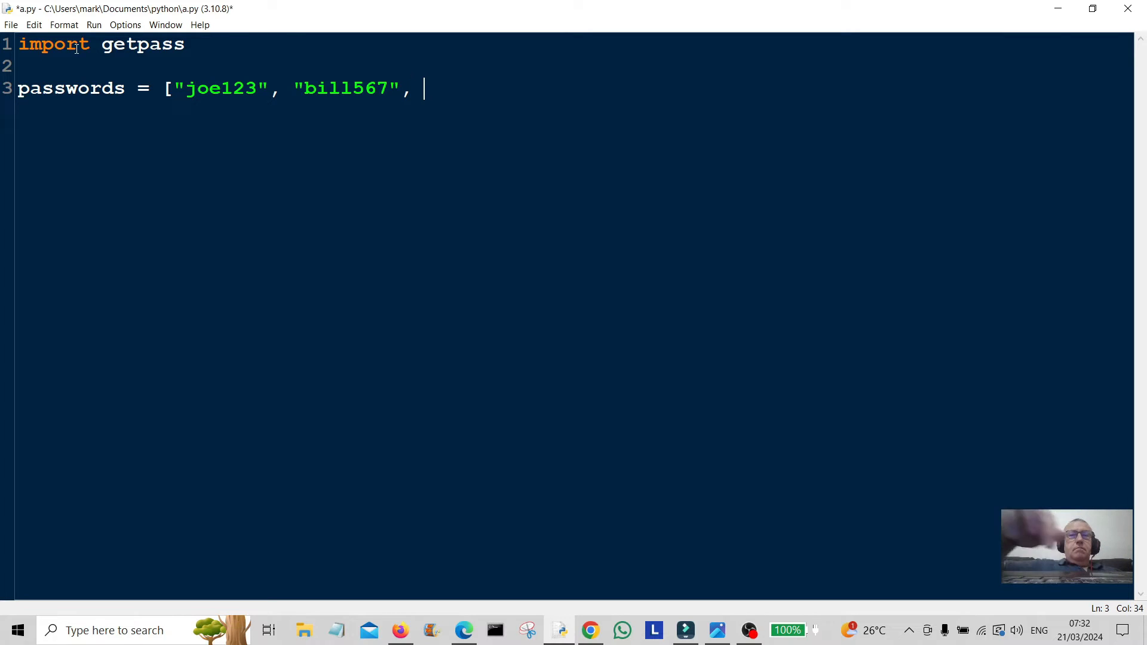
type("\"s")
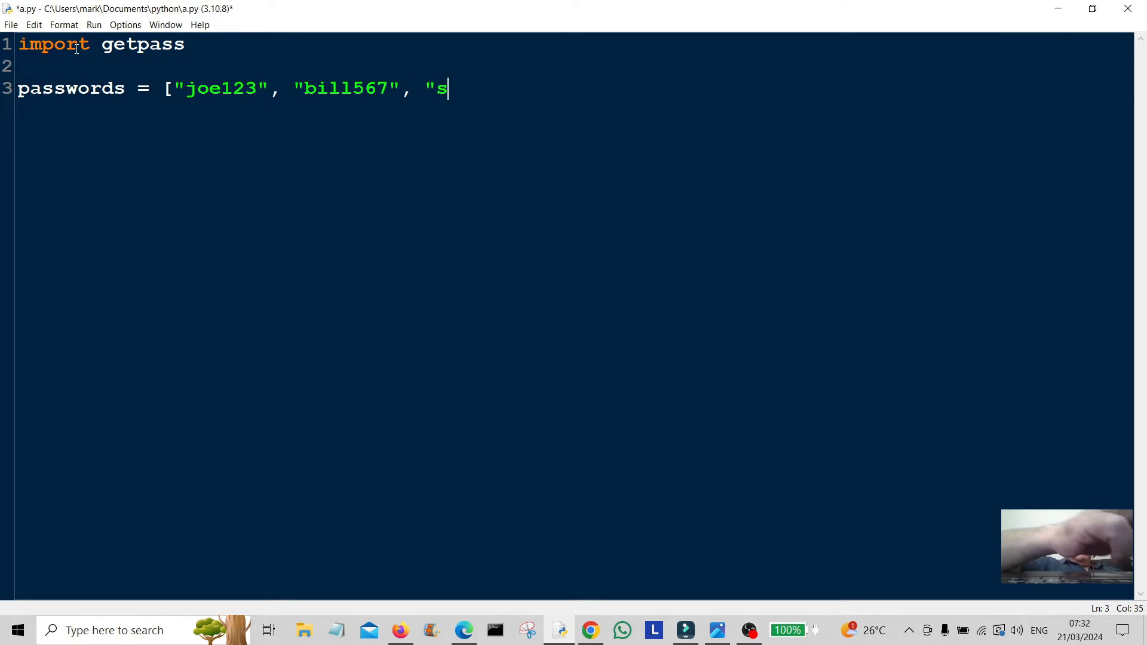
type("tev")
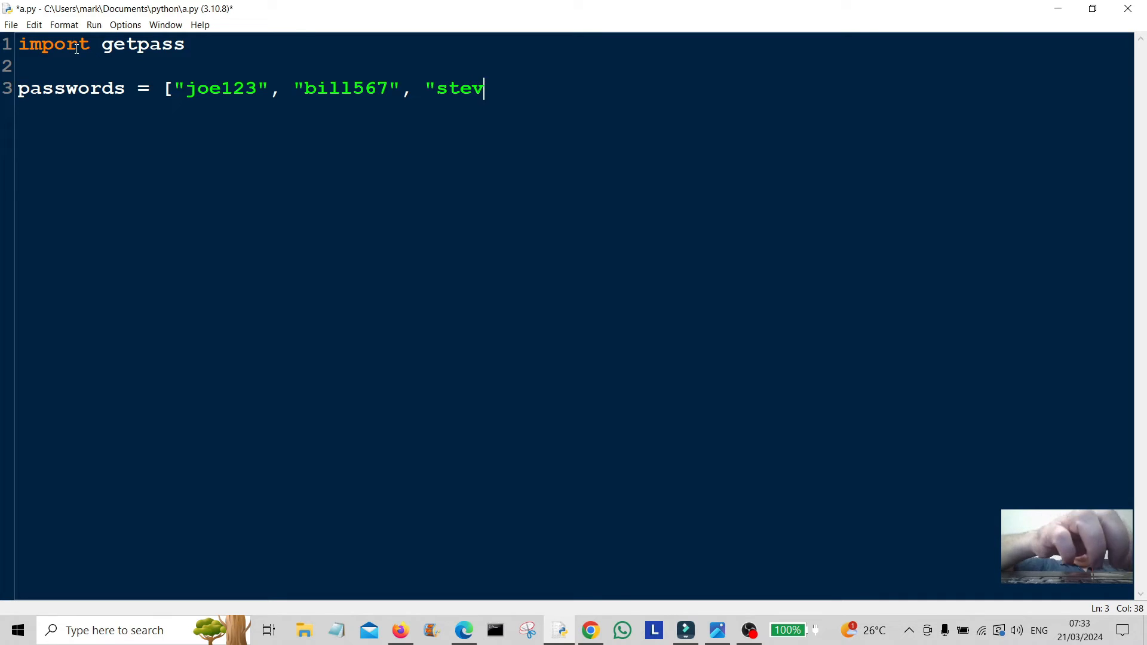
type("e")
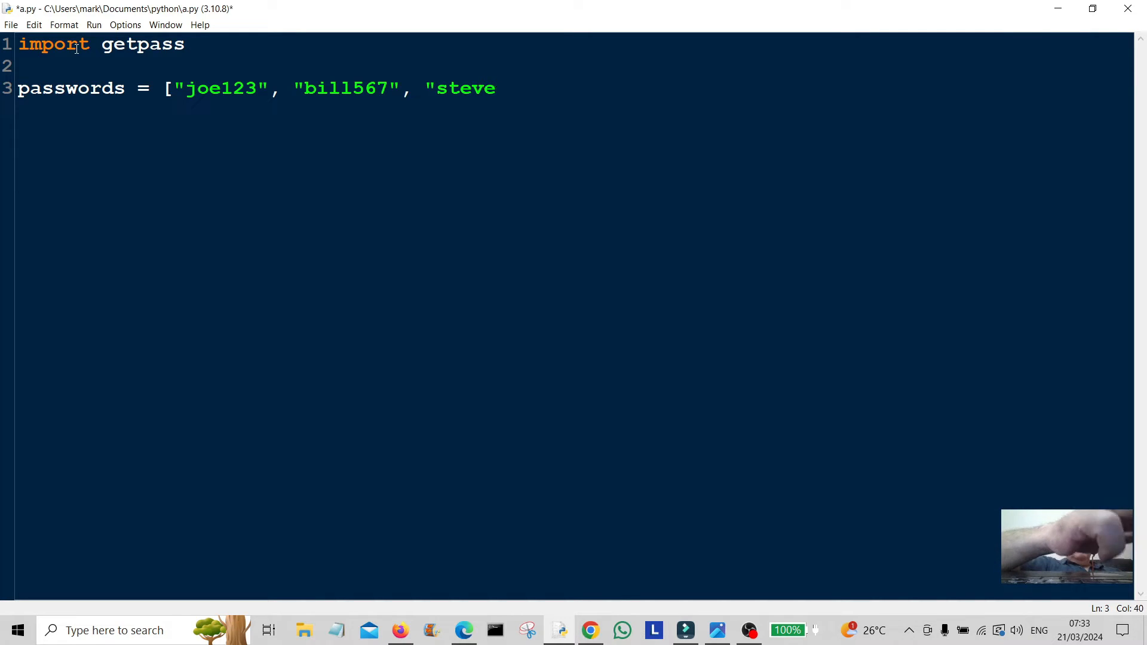
type("11")
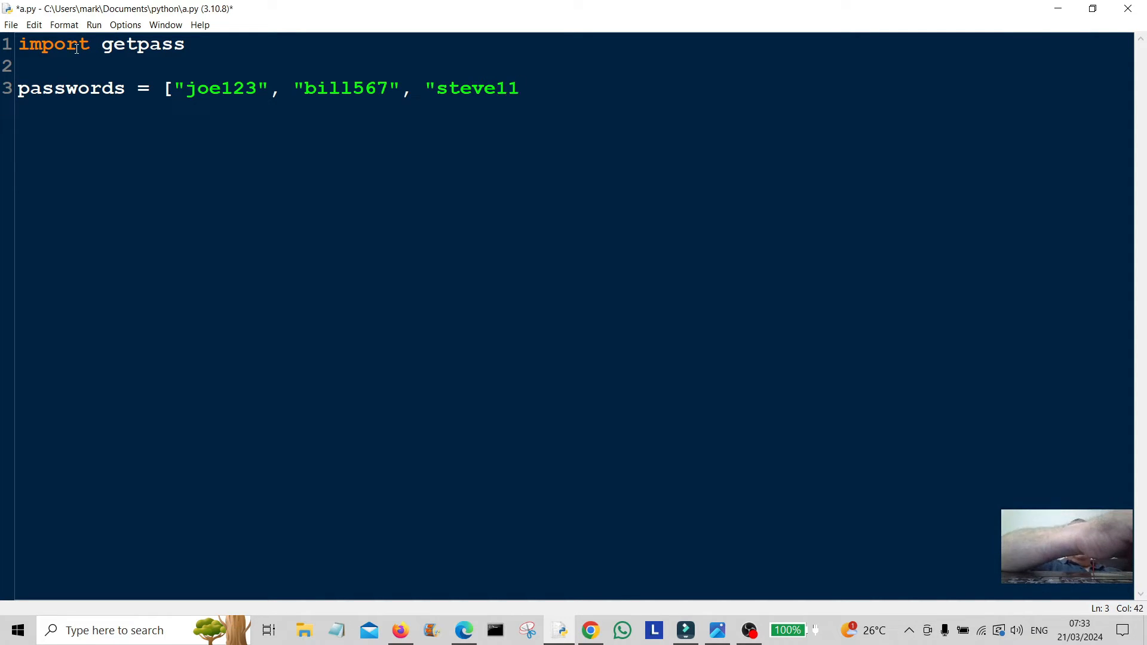
type("1\")")
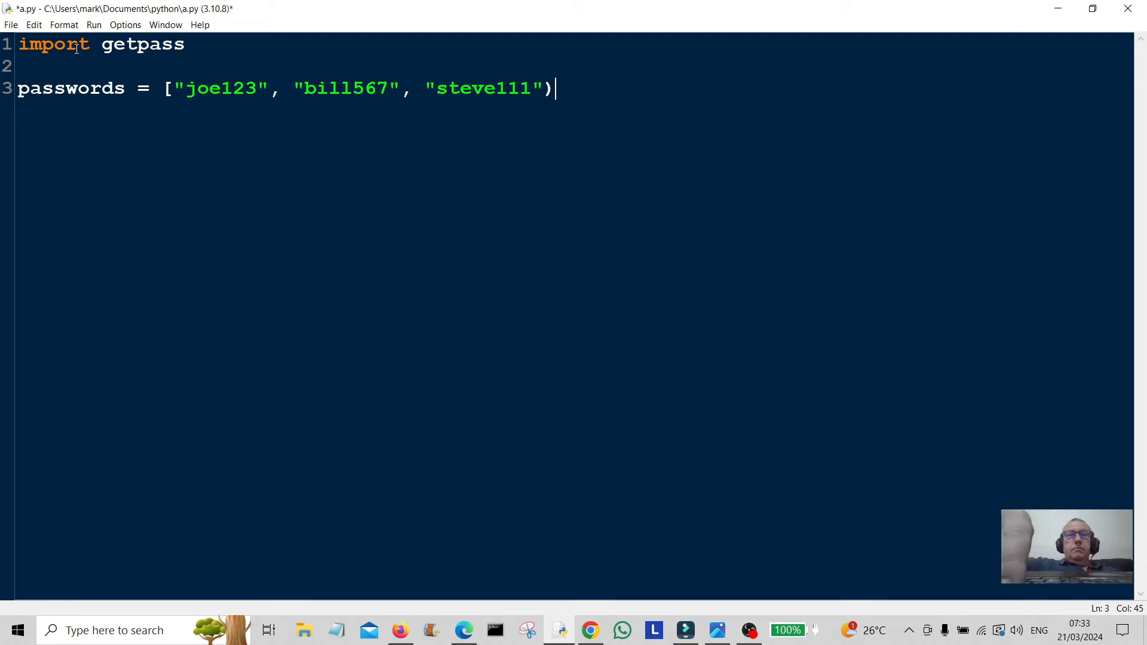
key("Backspace")
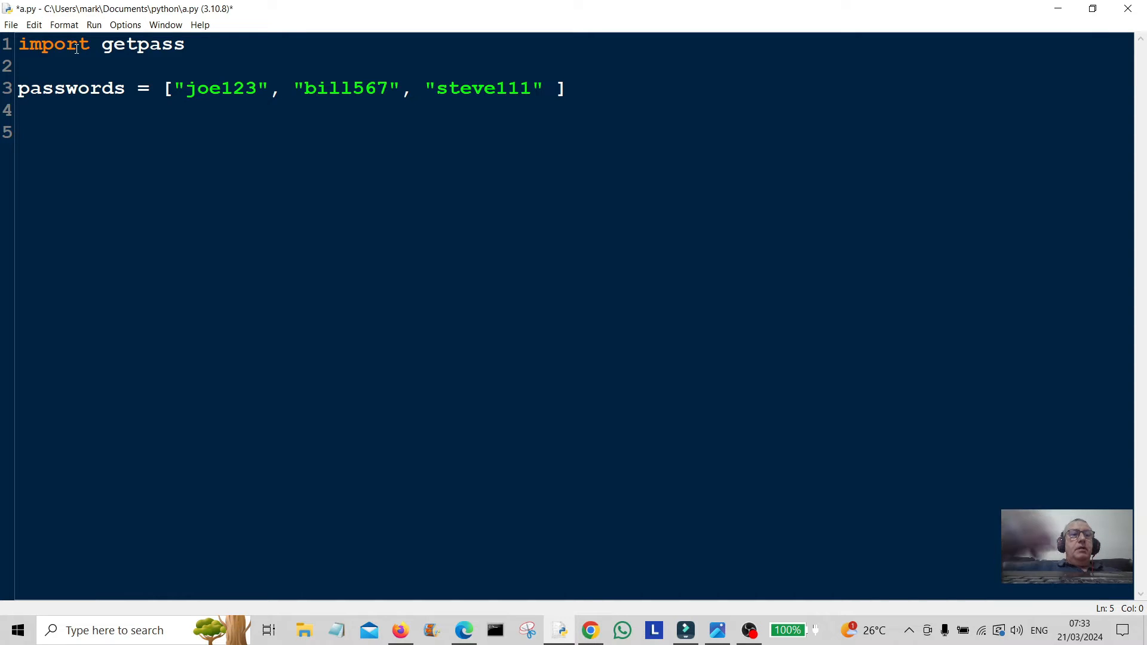
Write the header def enter_password(): on line 5
type("de")
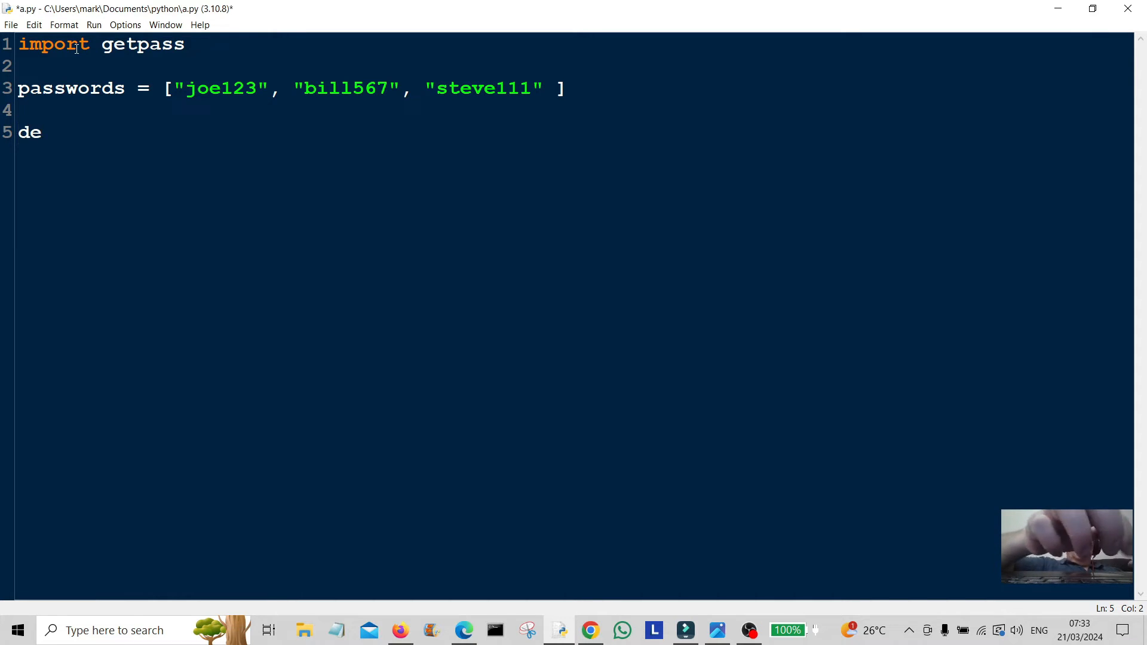
type("f")
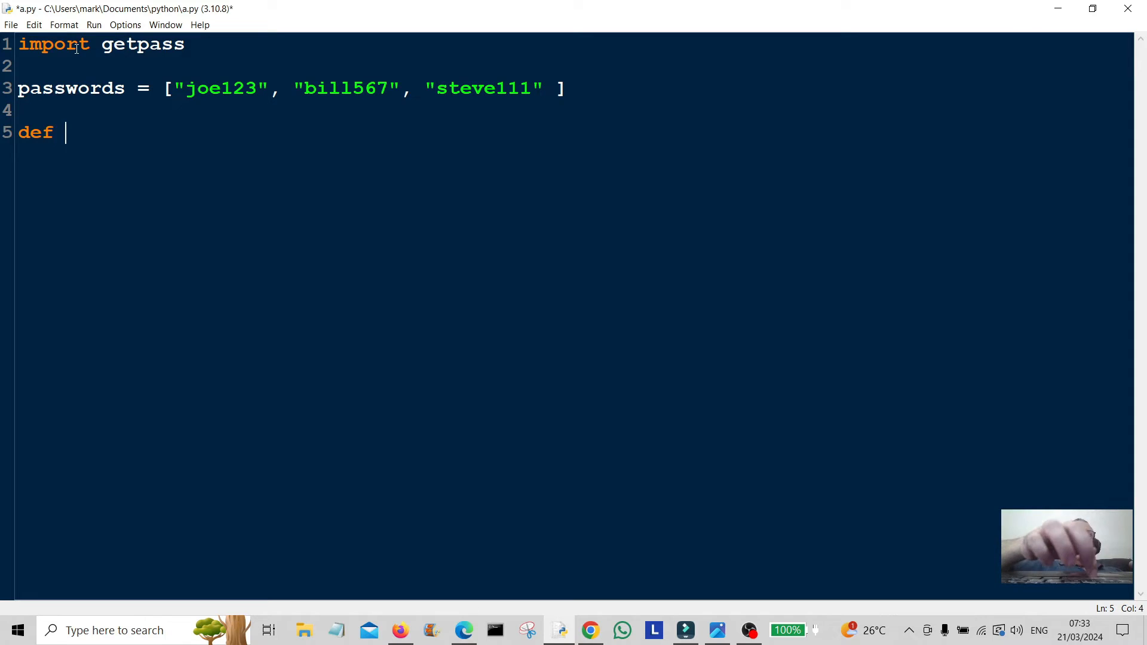
type("ente")
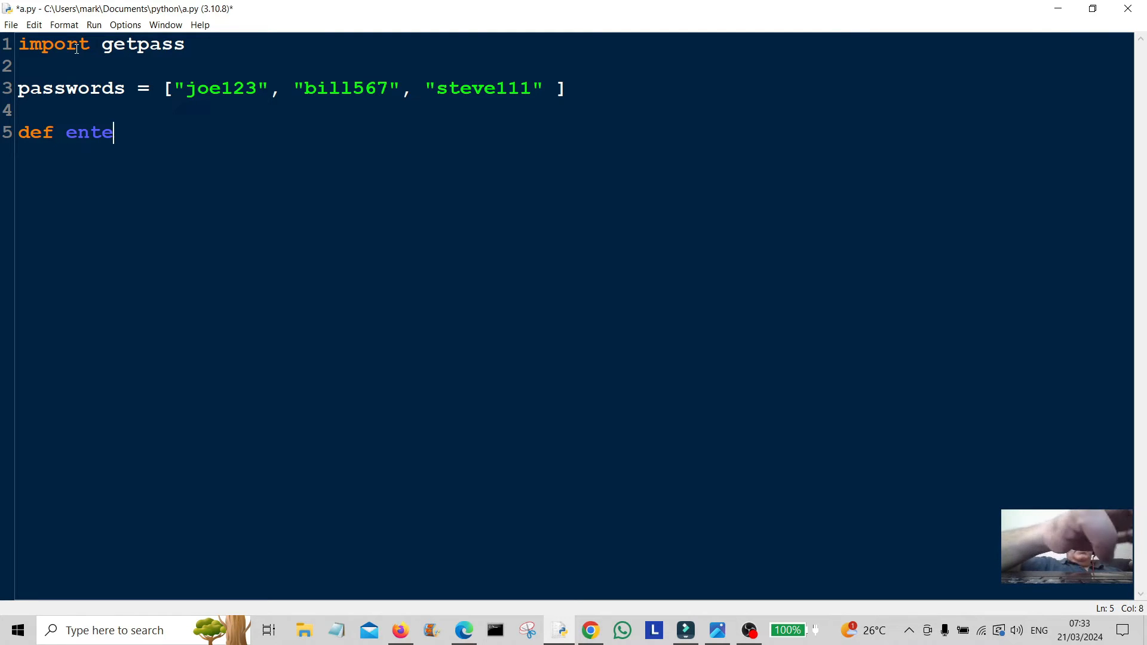
type("r_pa")
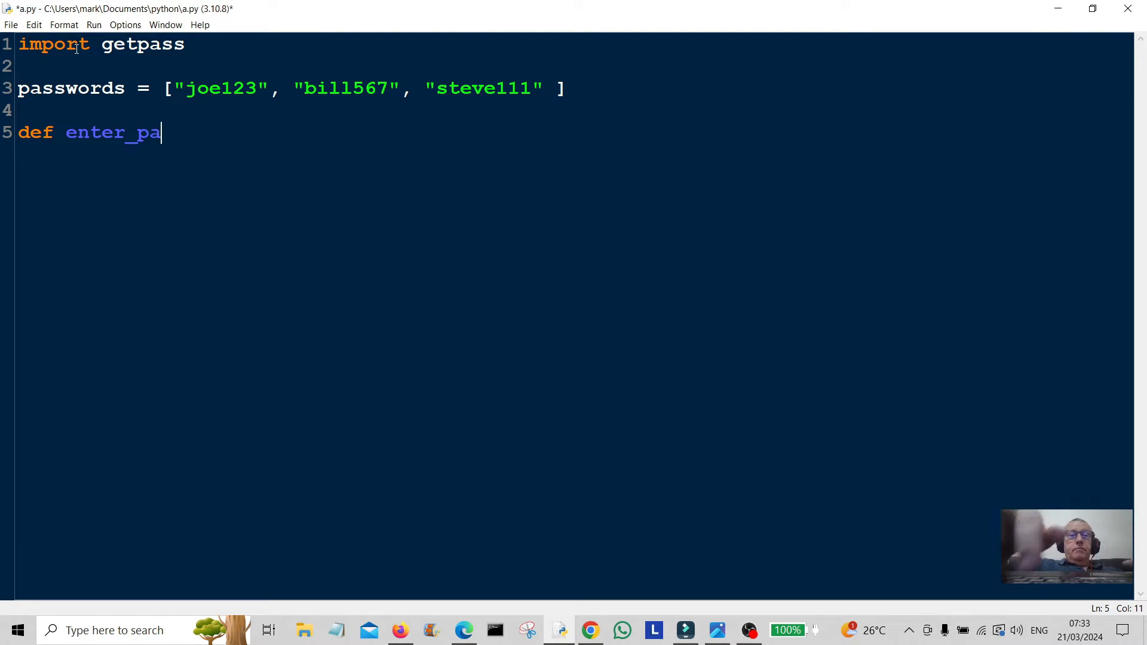
type("sswor")
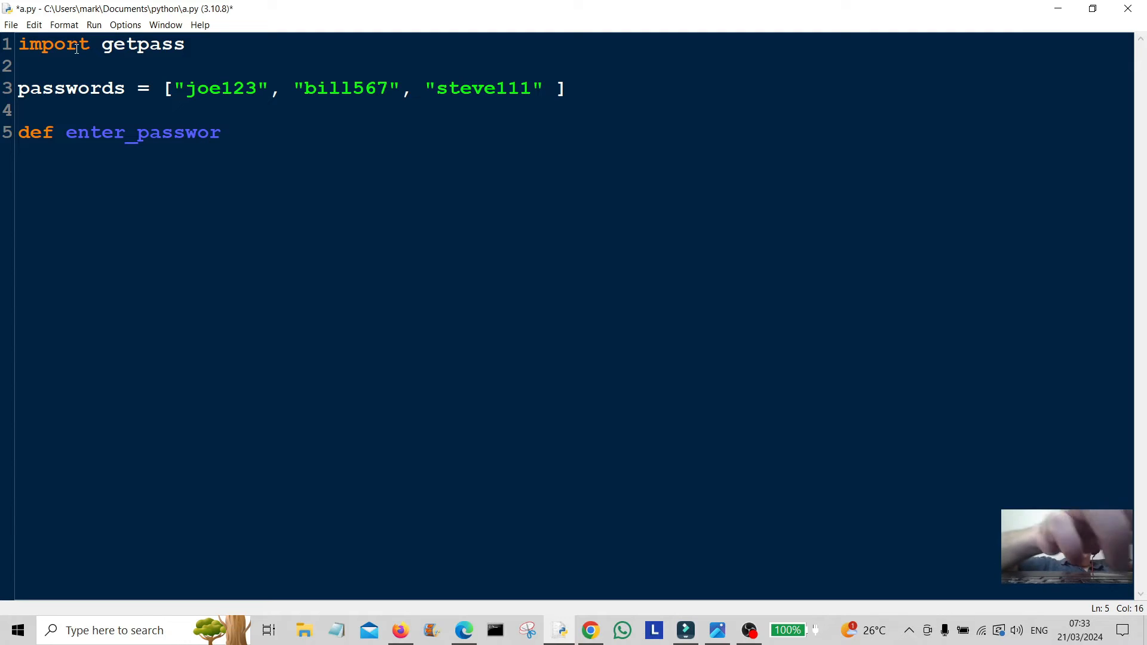
type("d()")
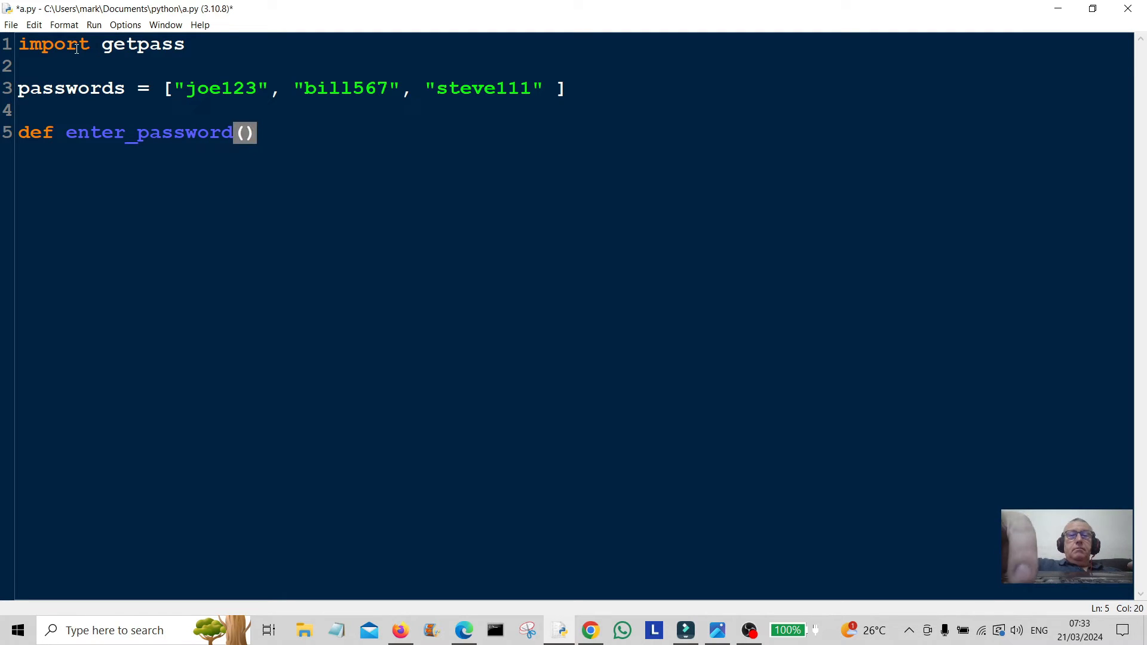
type(":")
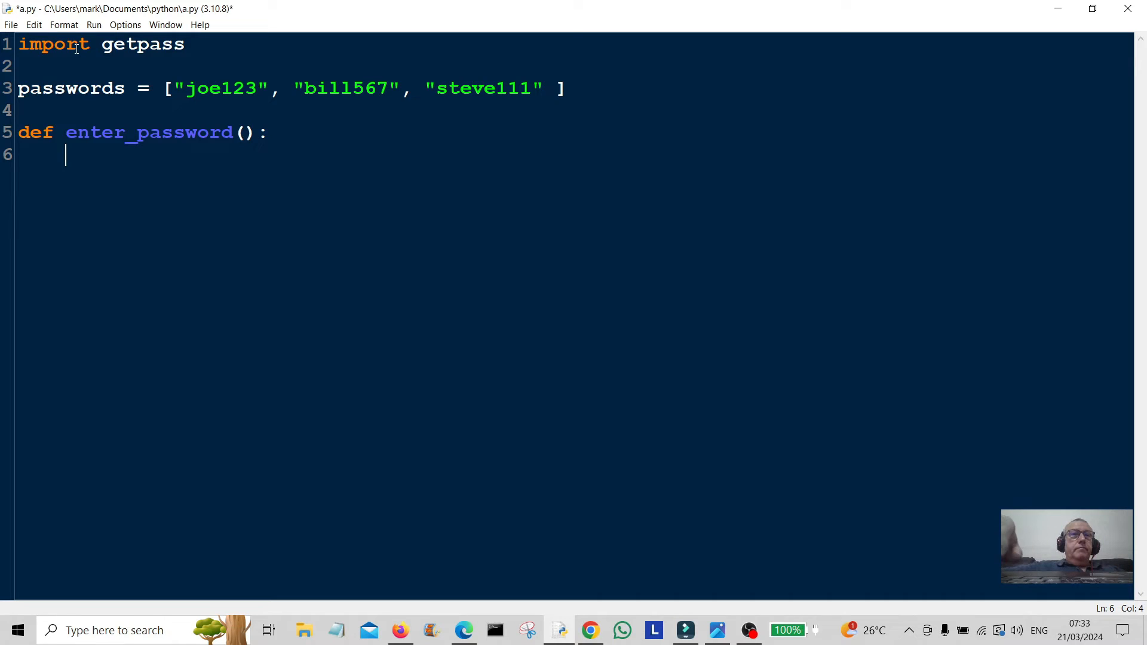
Assign entry = getpass.getpass(prompt="Enter Password:") inside the function
type("en")
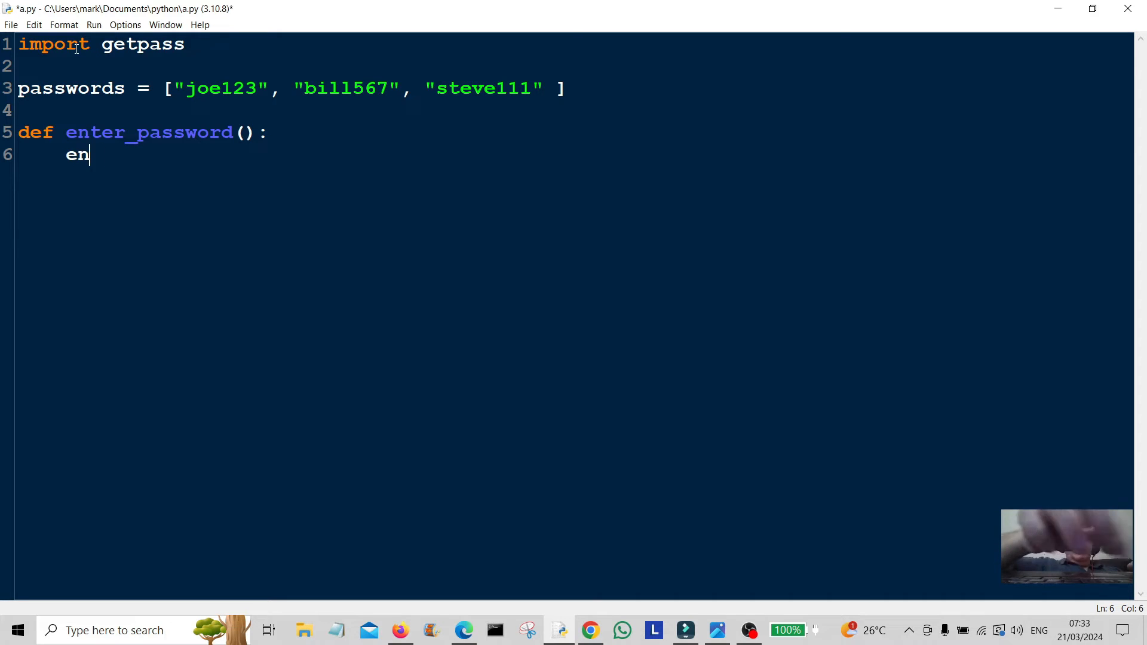
type("try = g")
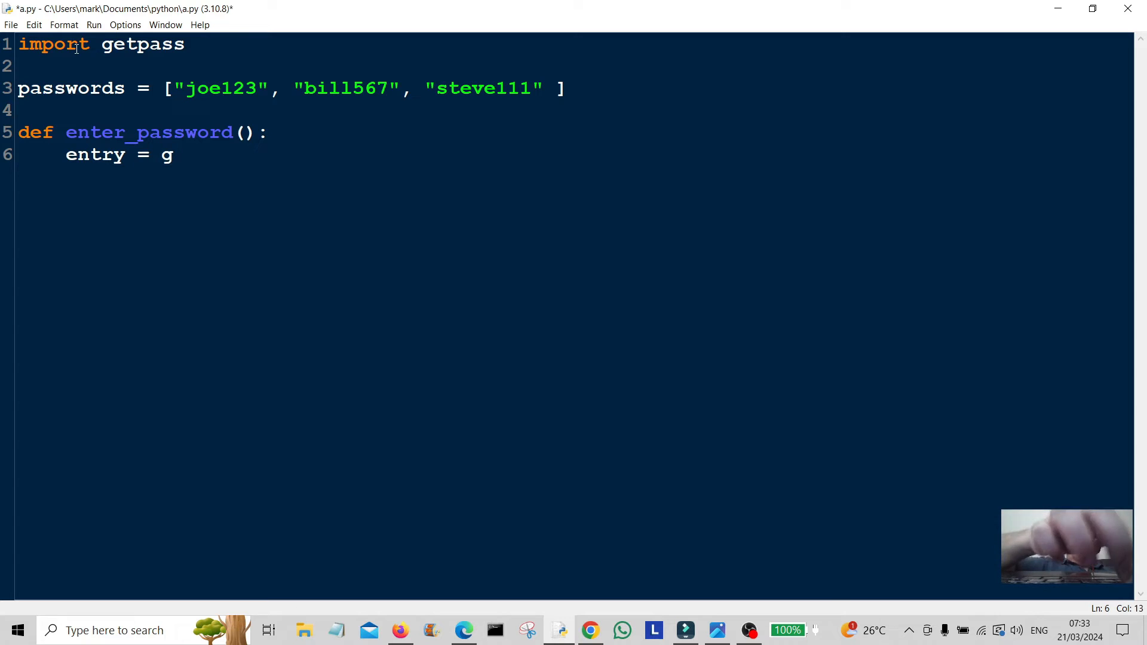
type("etpa")
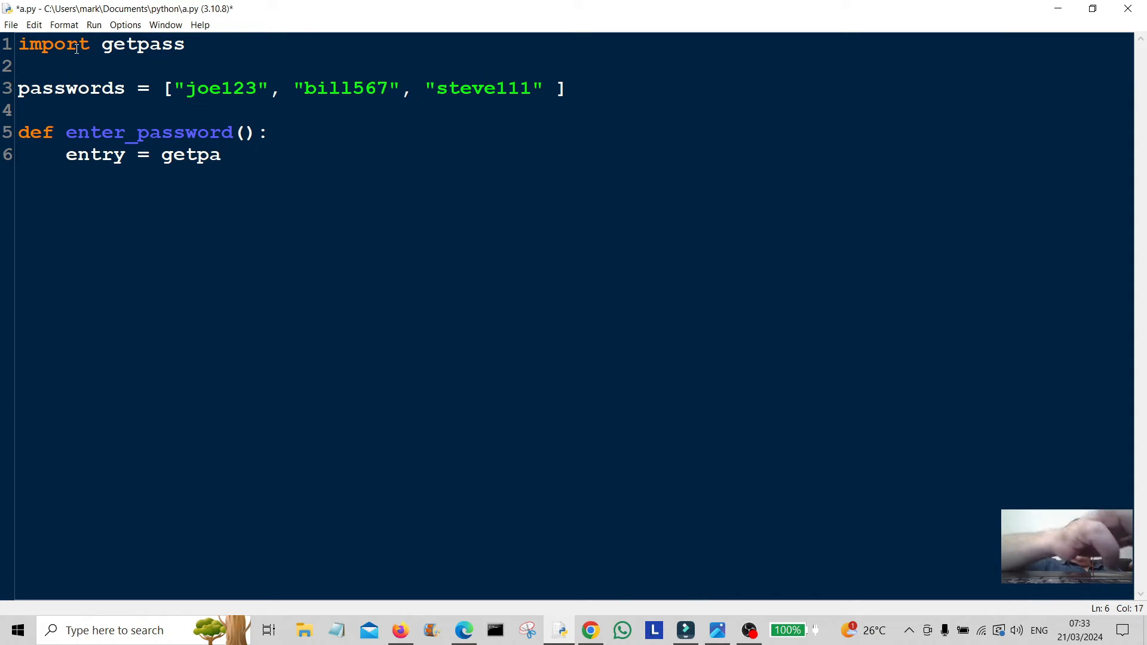
type("ss.")
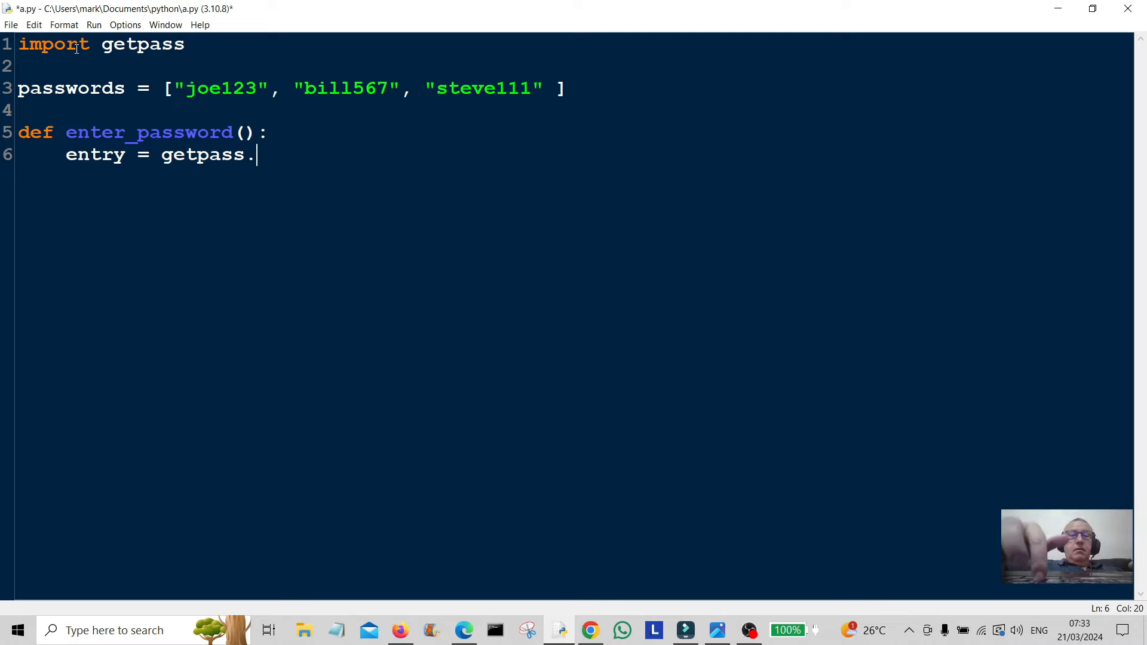
type("getpa")
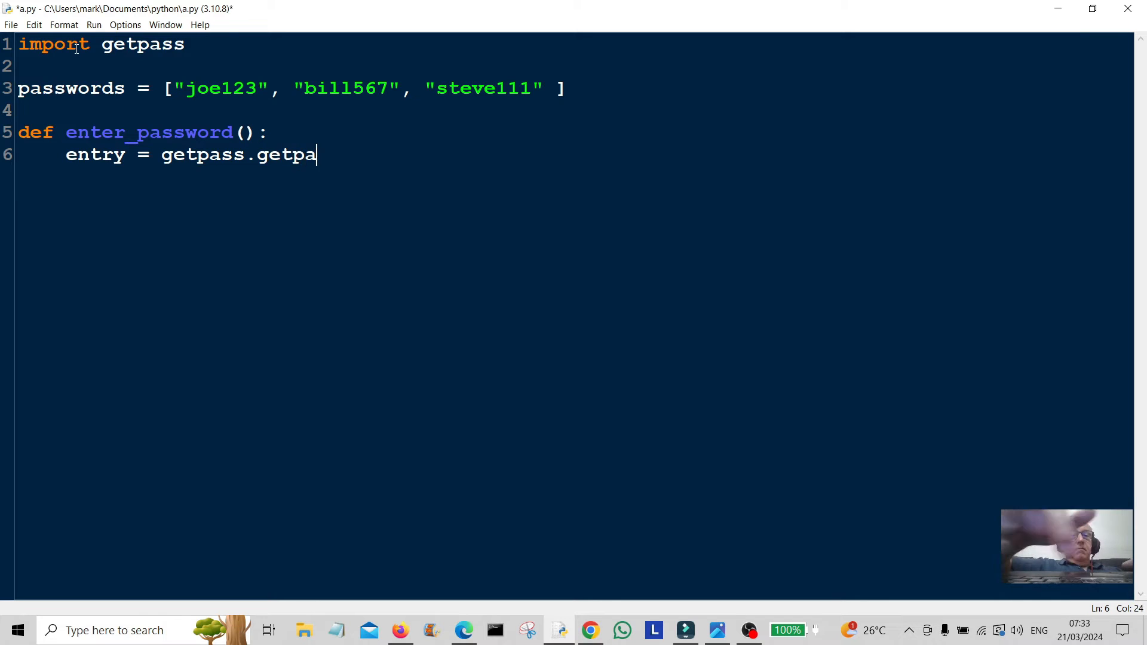
type("ss")
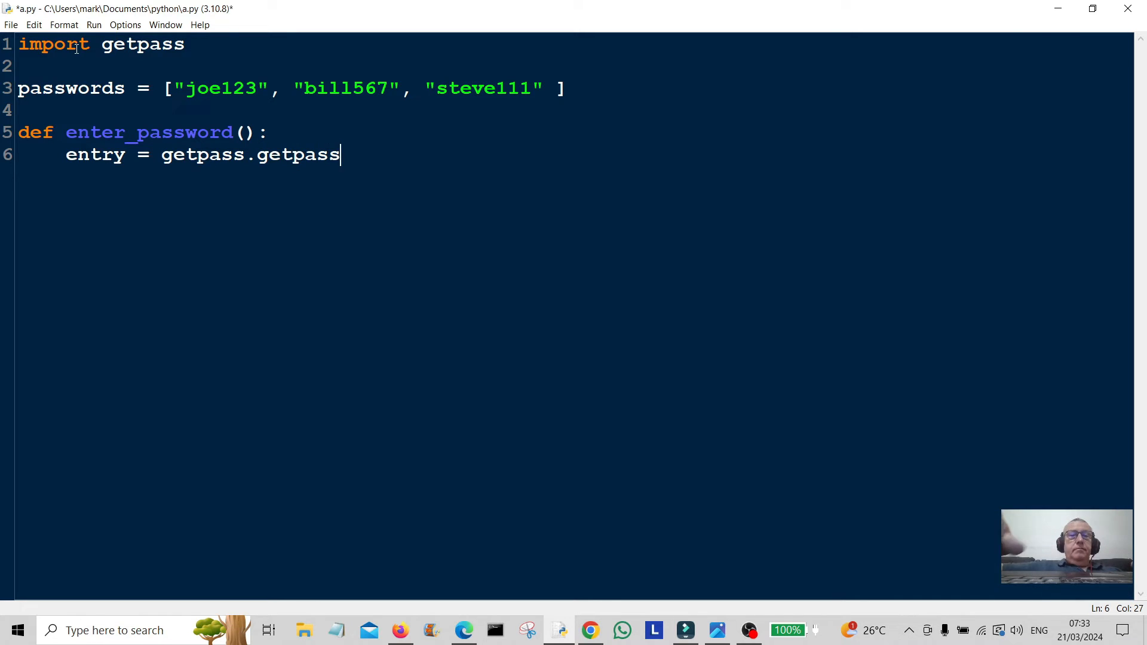
type("(p")
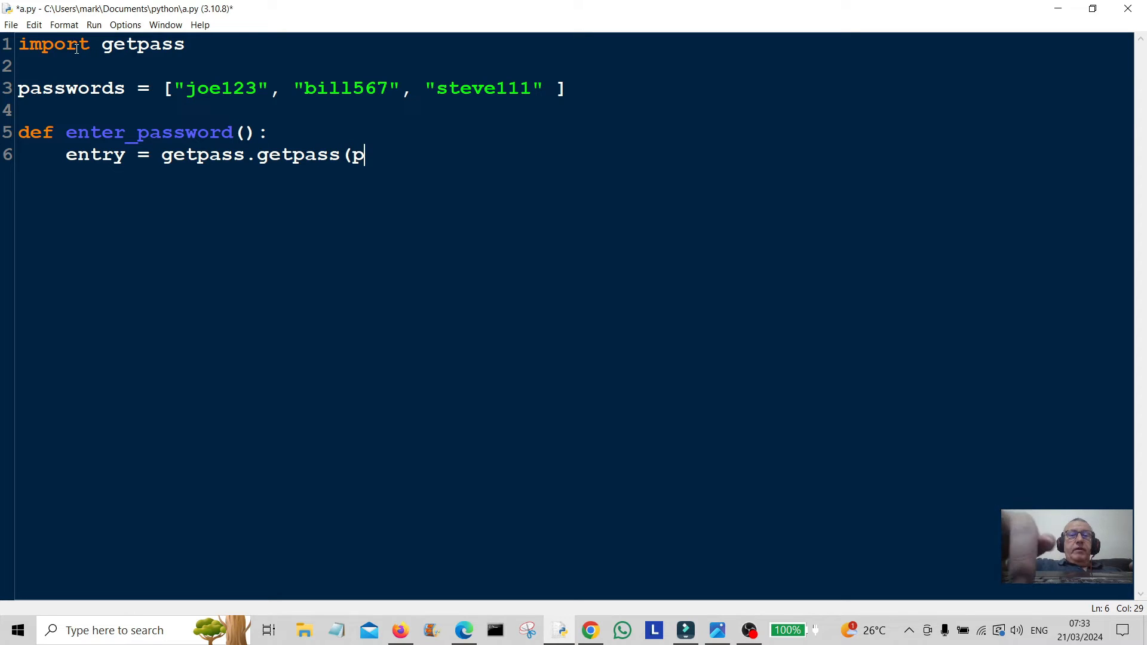
type("romp")
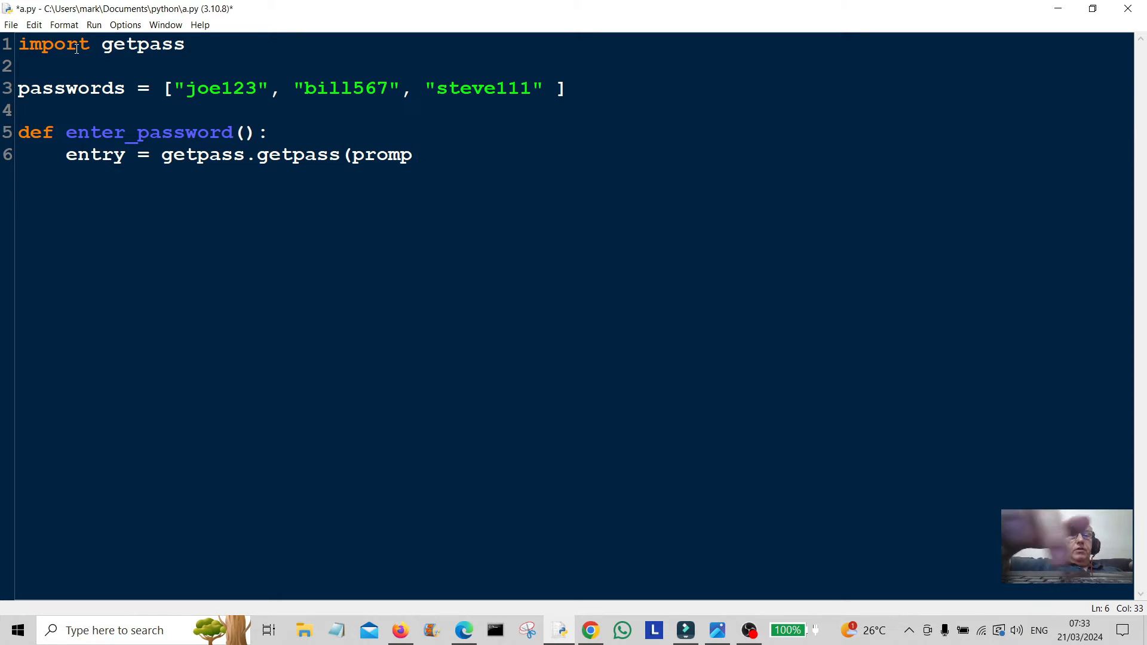
type("t=\"")
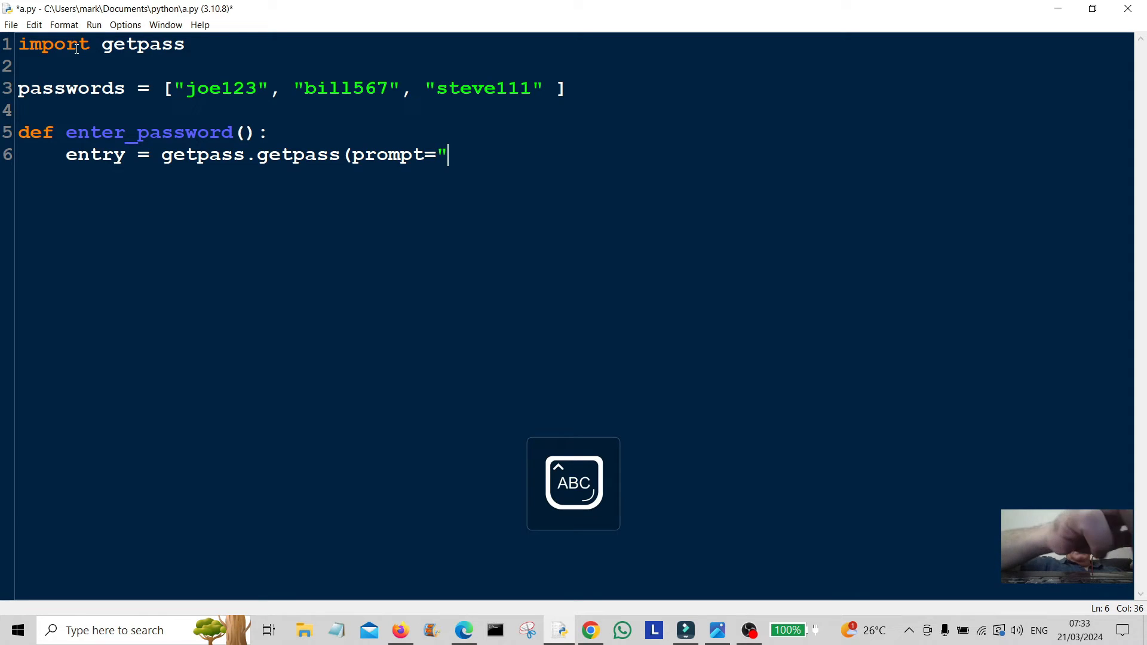
type("Enter")
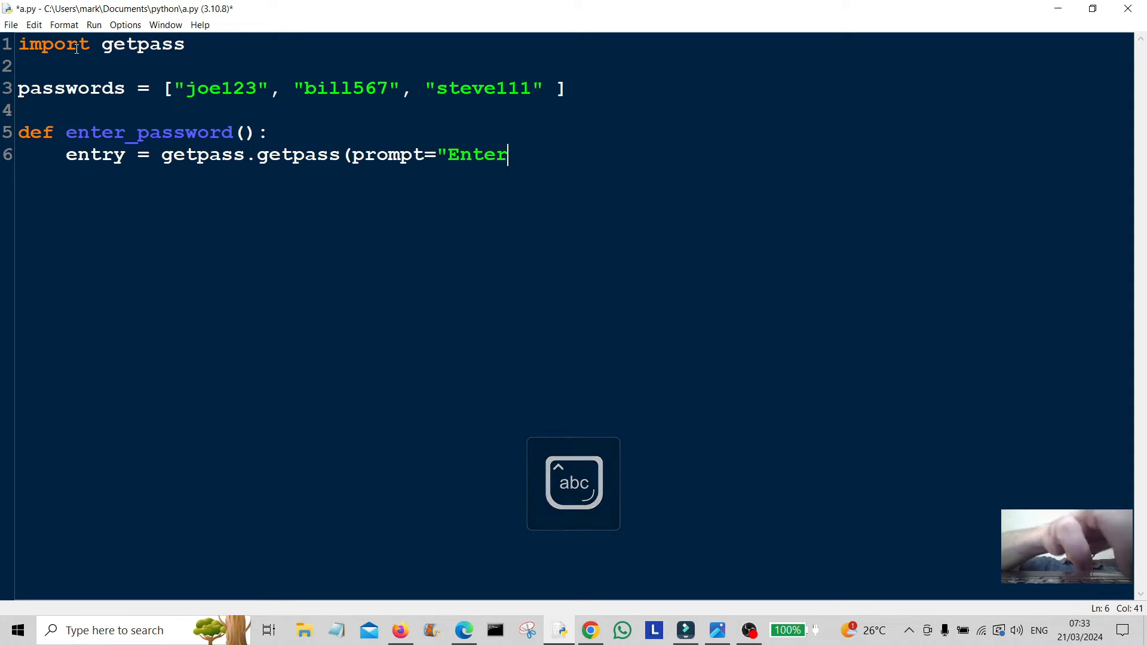
type("Pass")
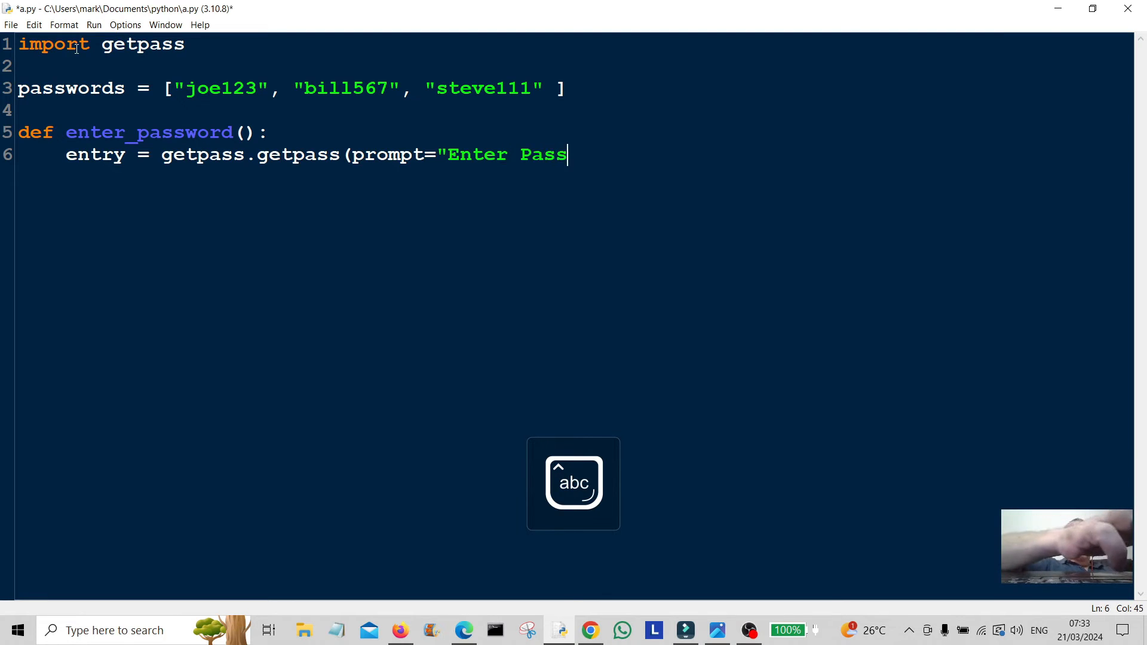
type("wo")
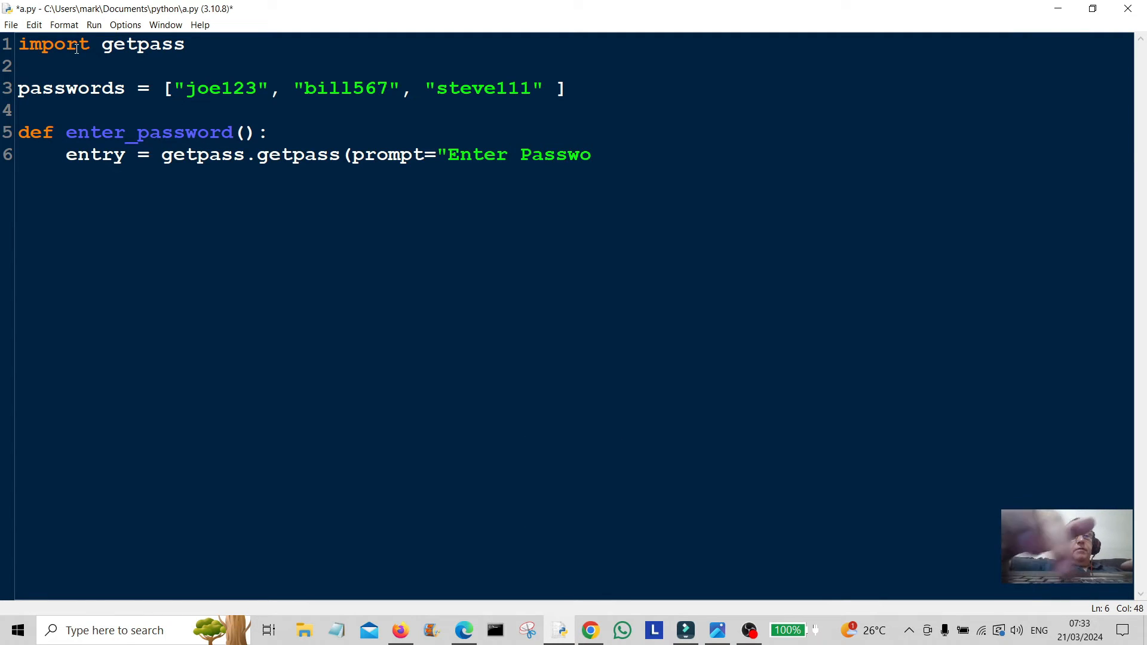
type("rd:")
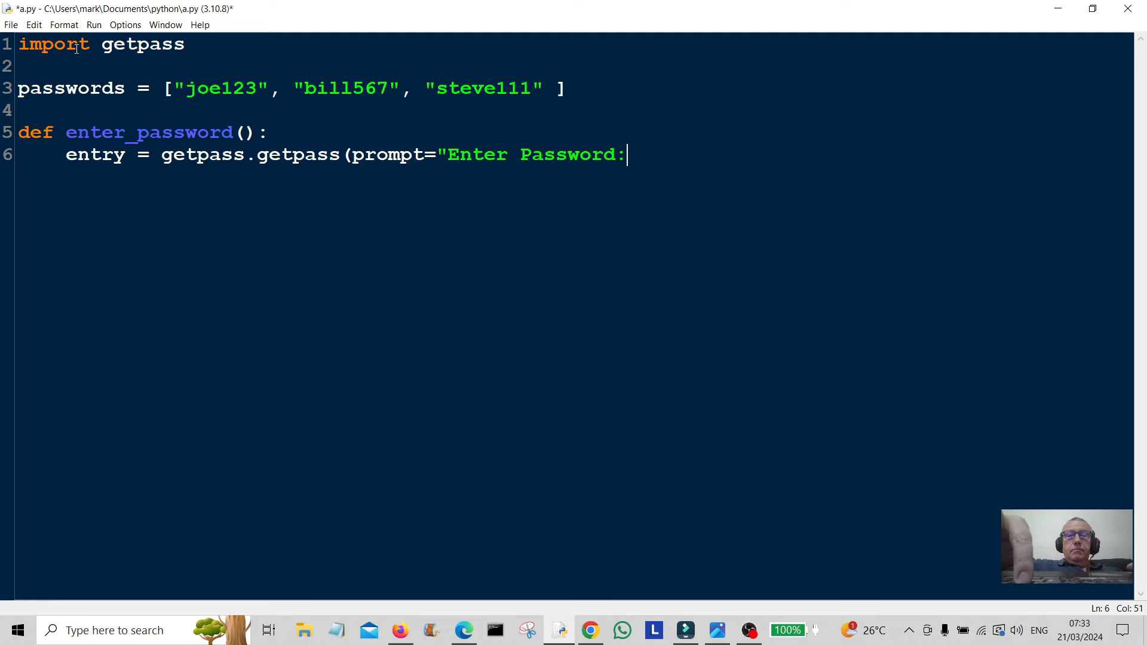
type("\")")
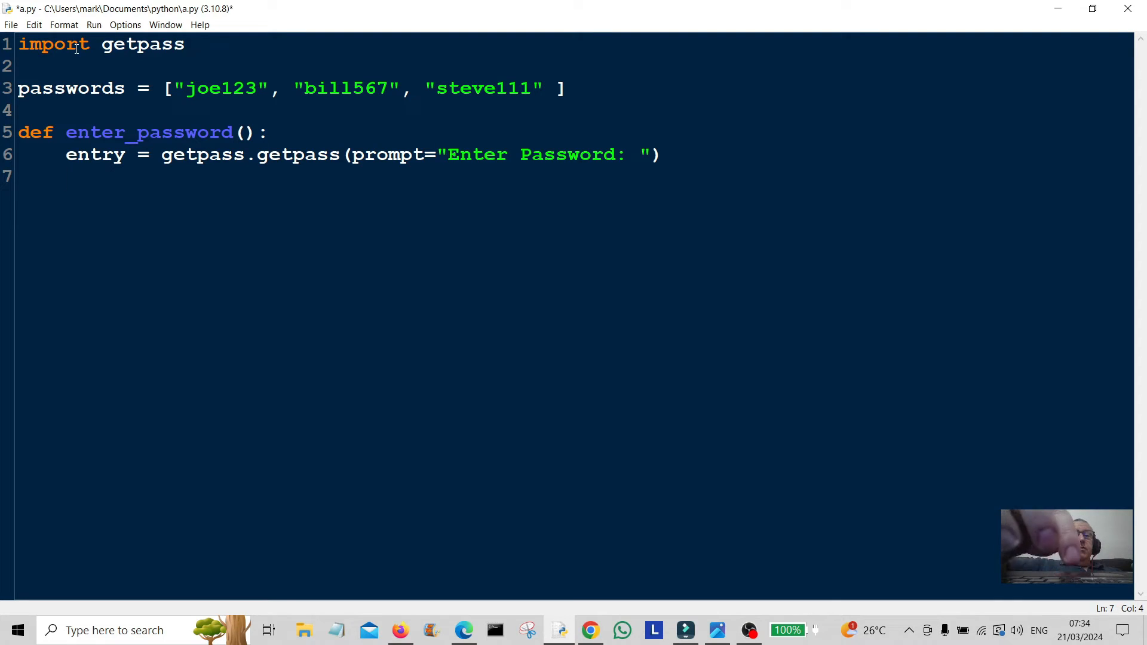
Add if entry in passwords: with print("Correct password")
type("if")
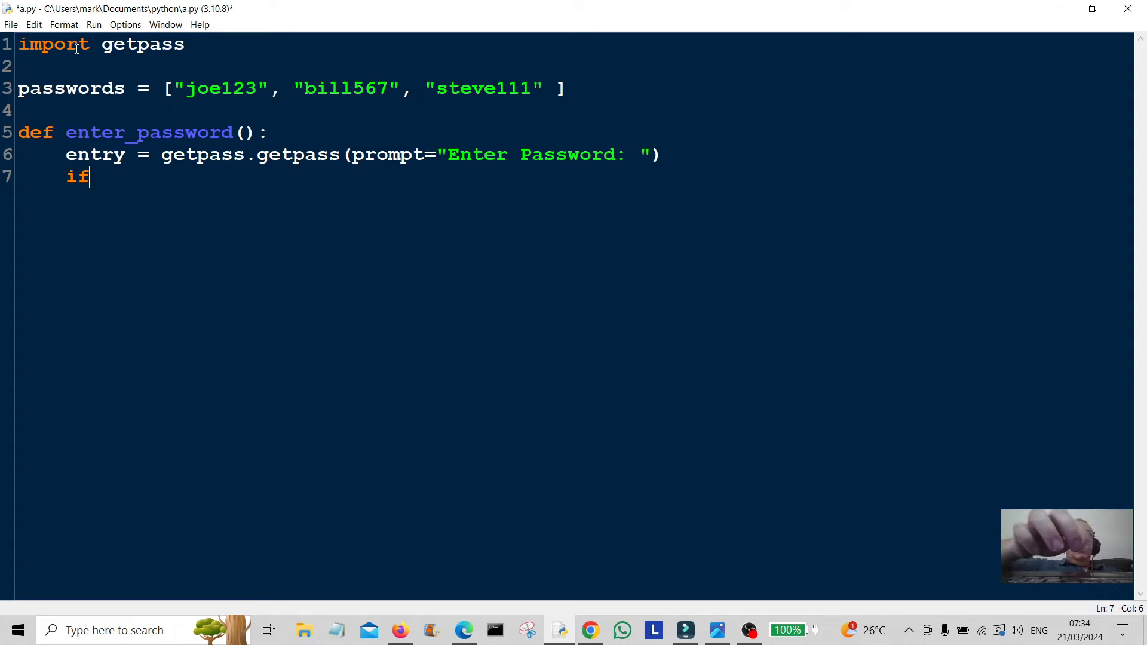
type("entry in pa")
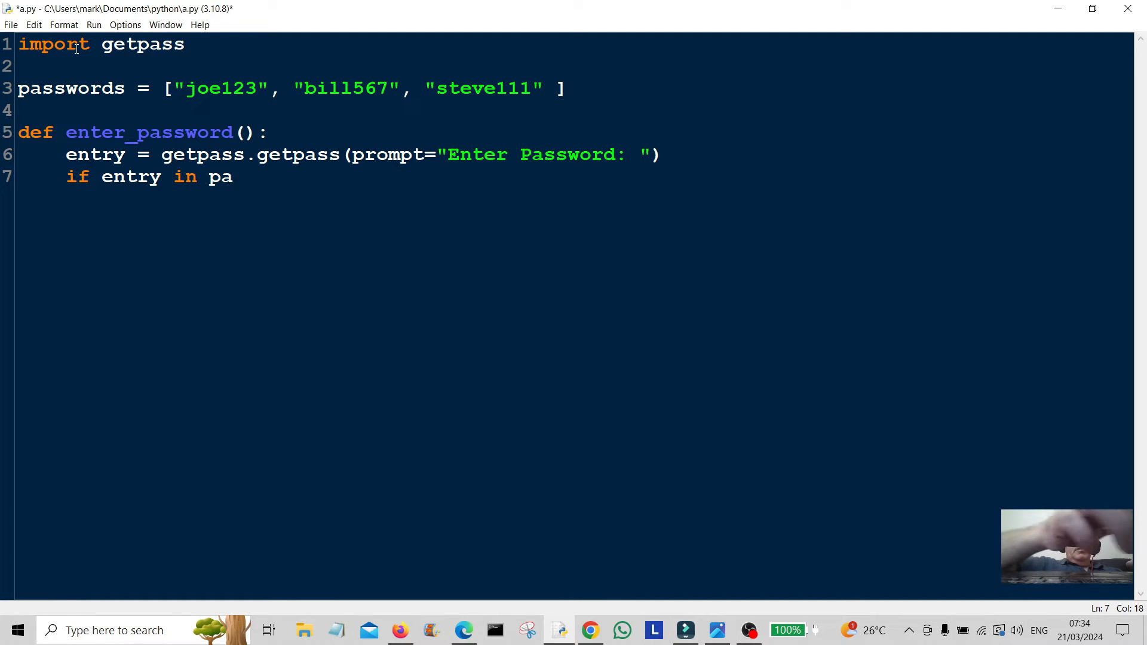
type("ssword")
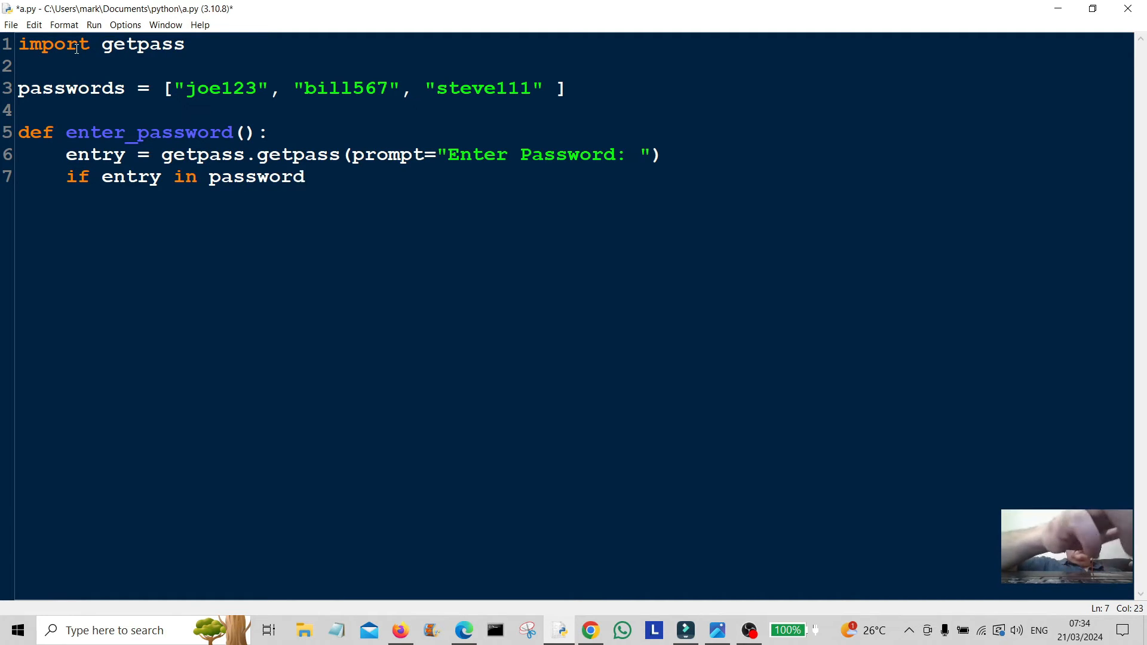
type("s:")
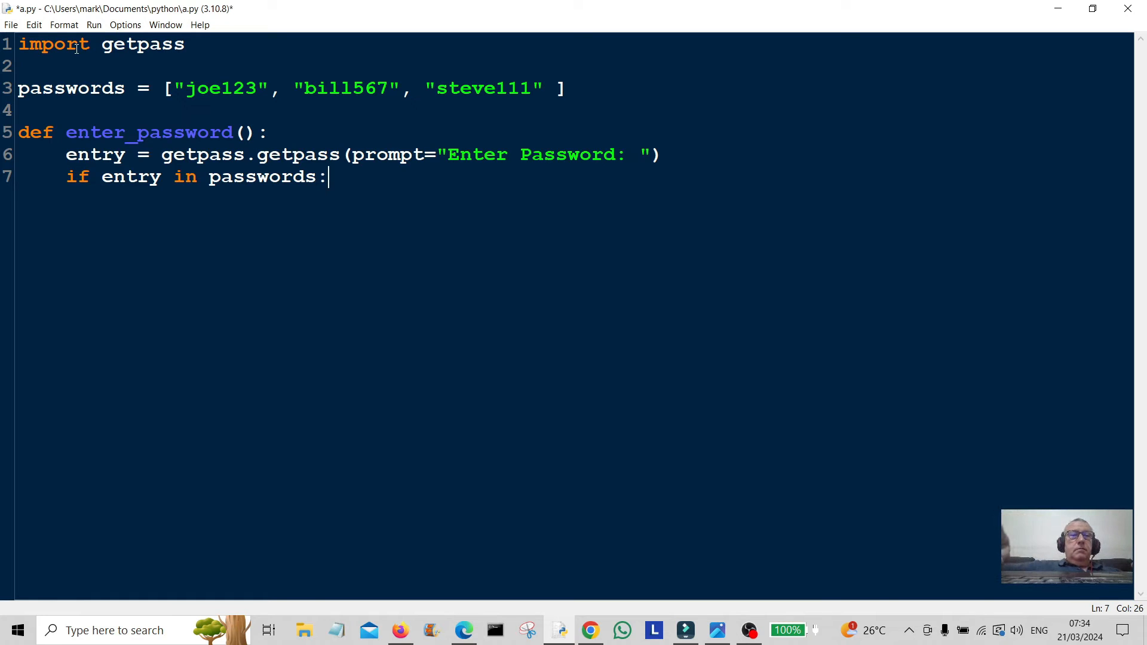
type("p")
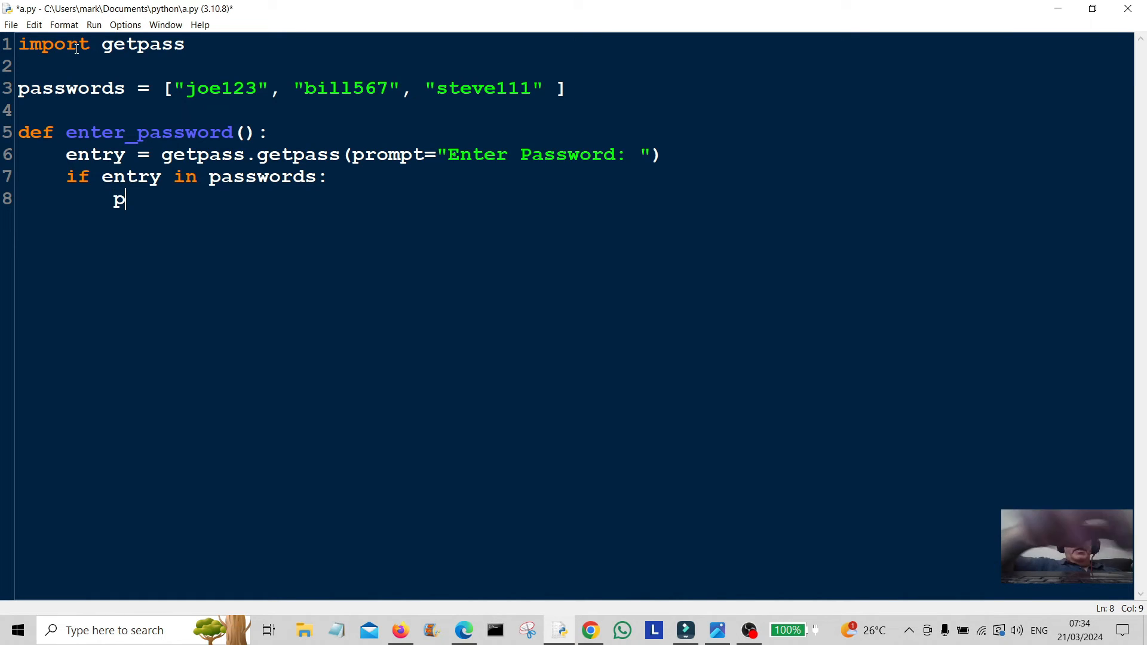
type("rint")
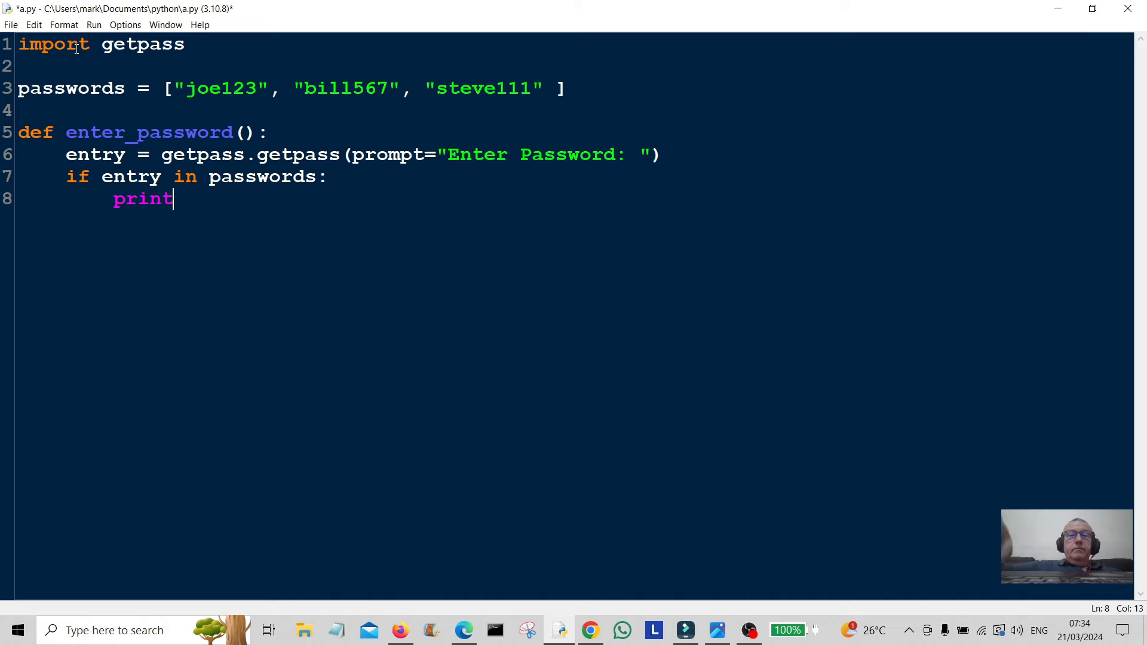
type("(\"C")
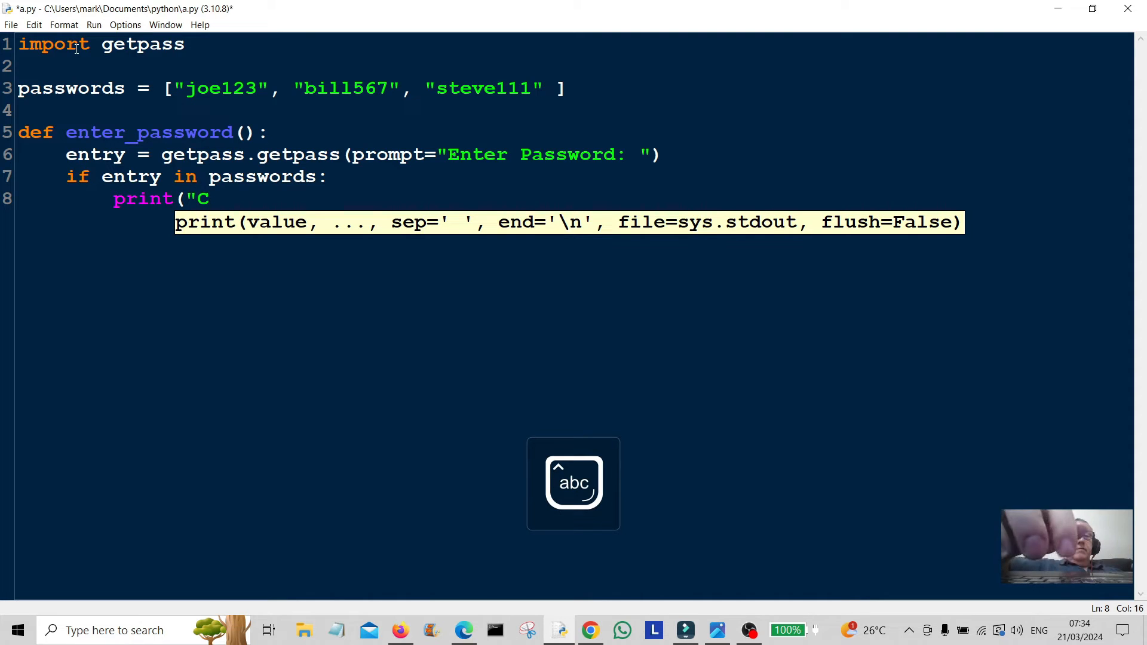
type("orrect")
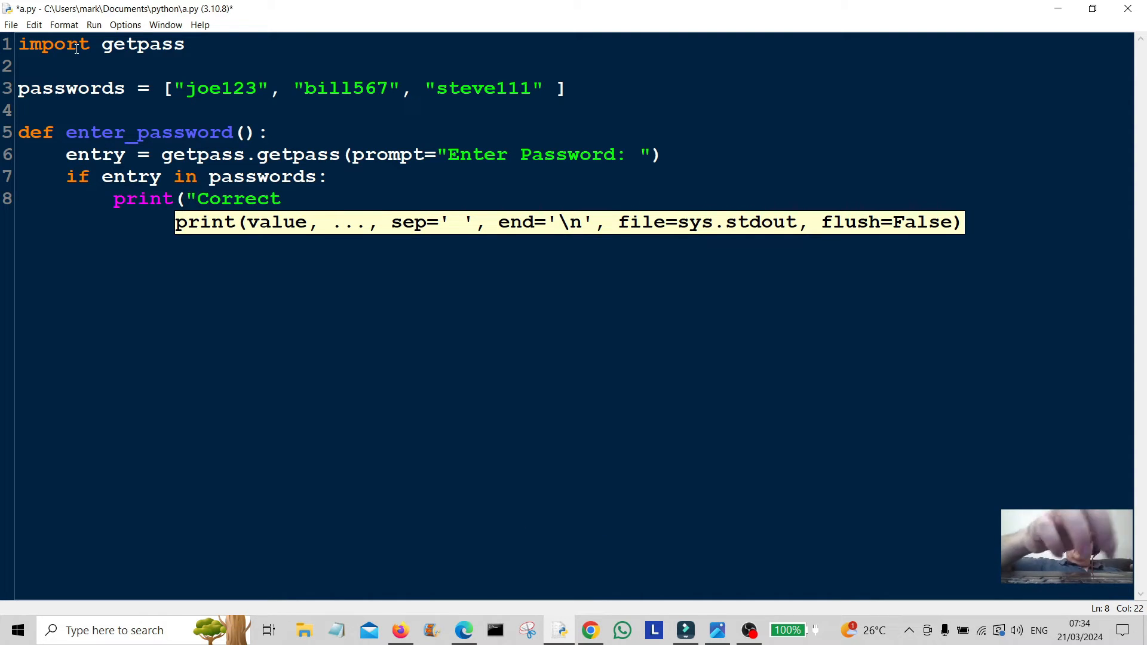
type("passwo")
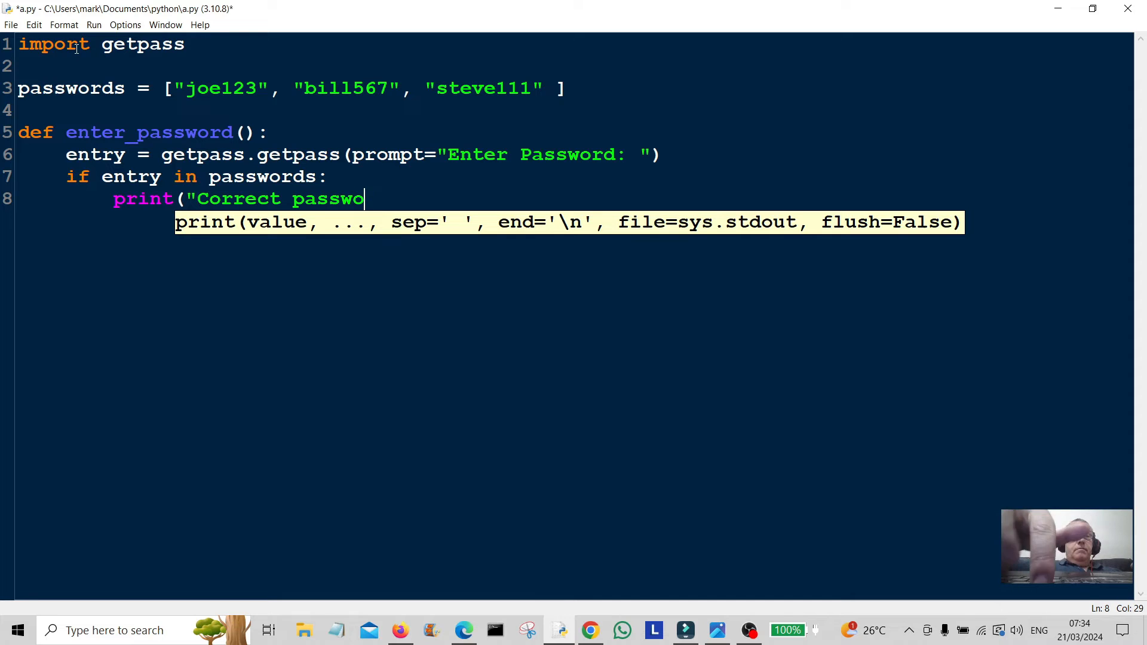
type("rd")
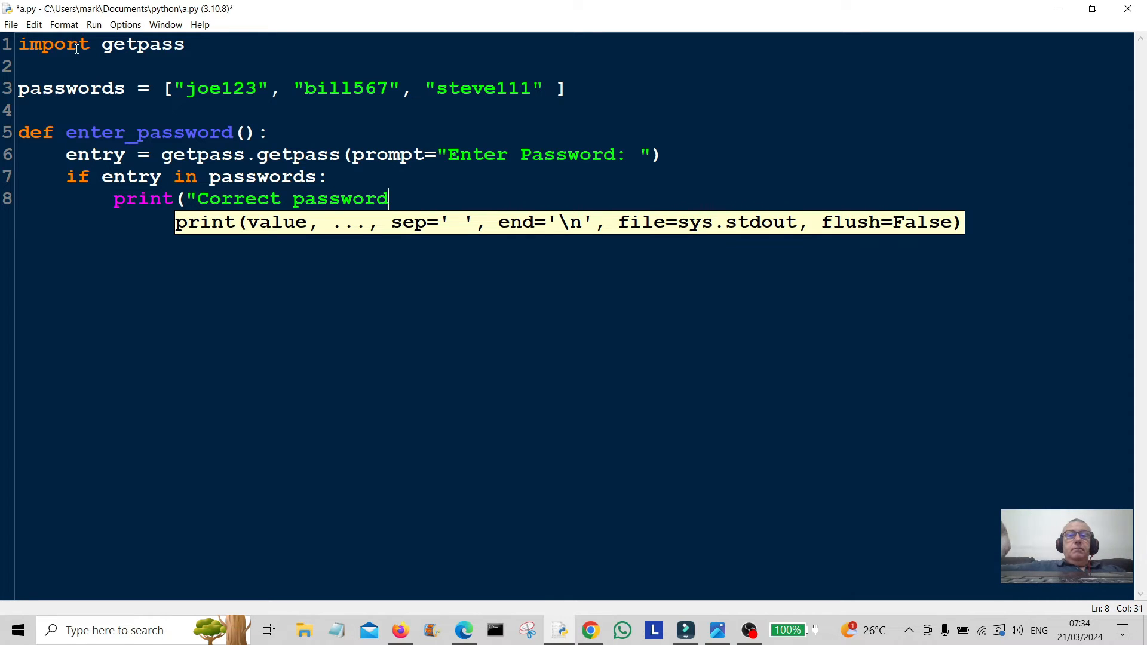
type("\")")
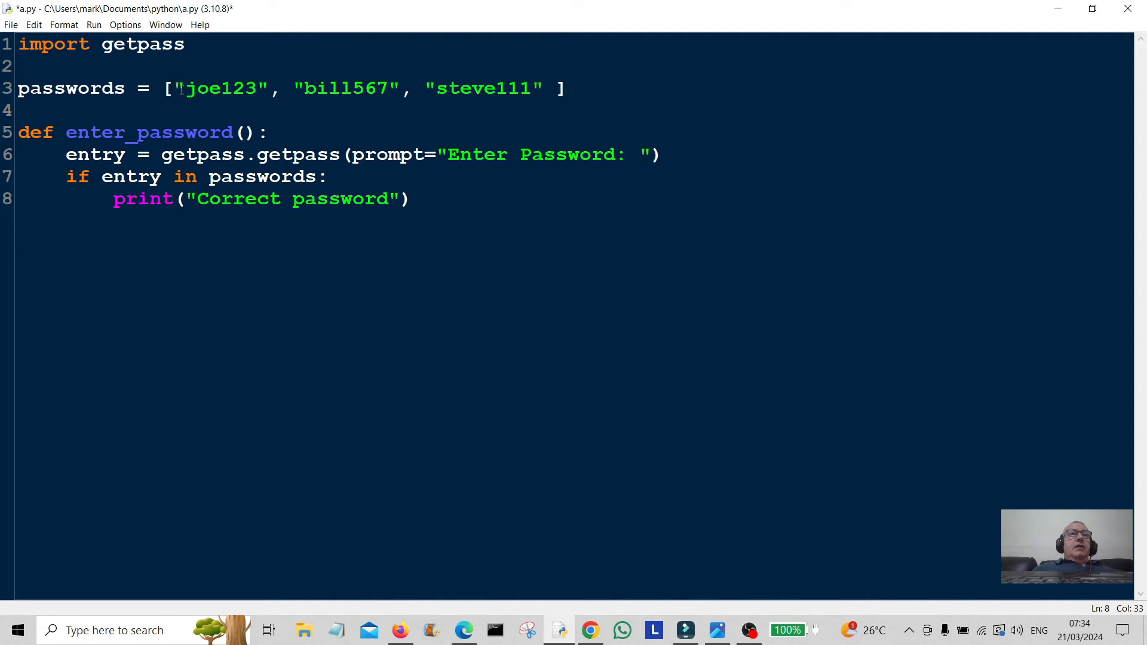
left_click_drag(176, 87, 545, 87)
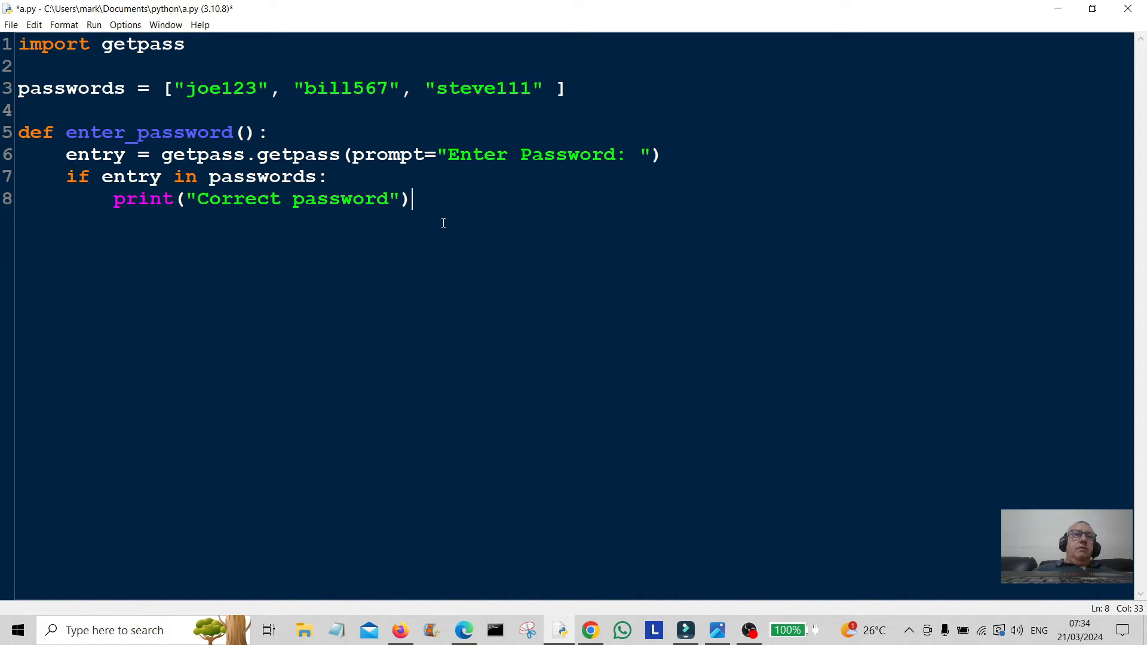
key("enter")
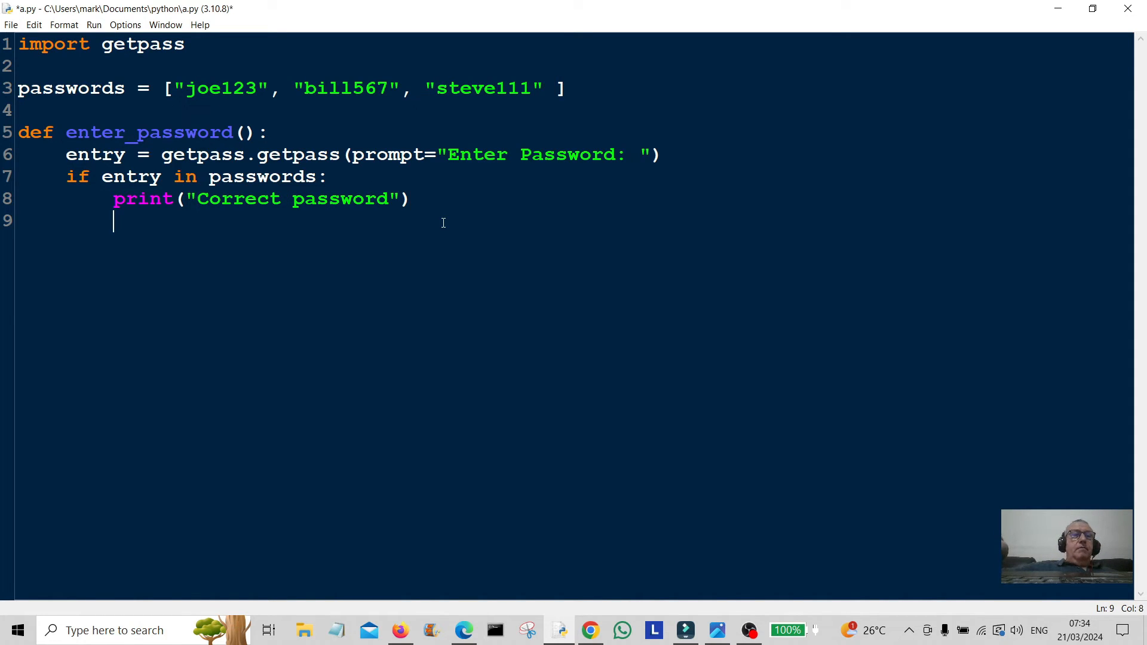
Add the else: branch with print("Incorrect password")
type("els")
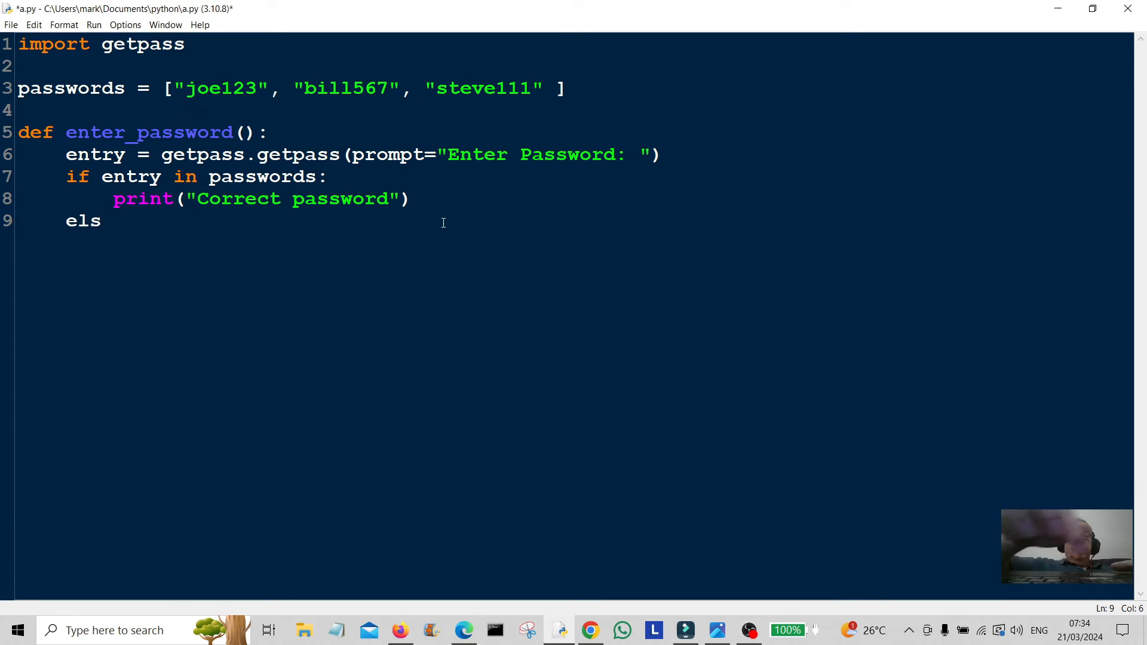
type("e:")
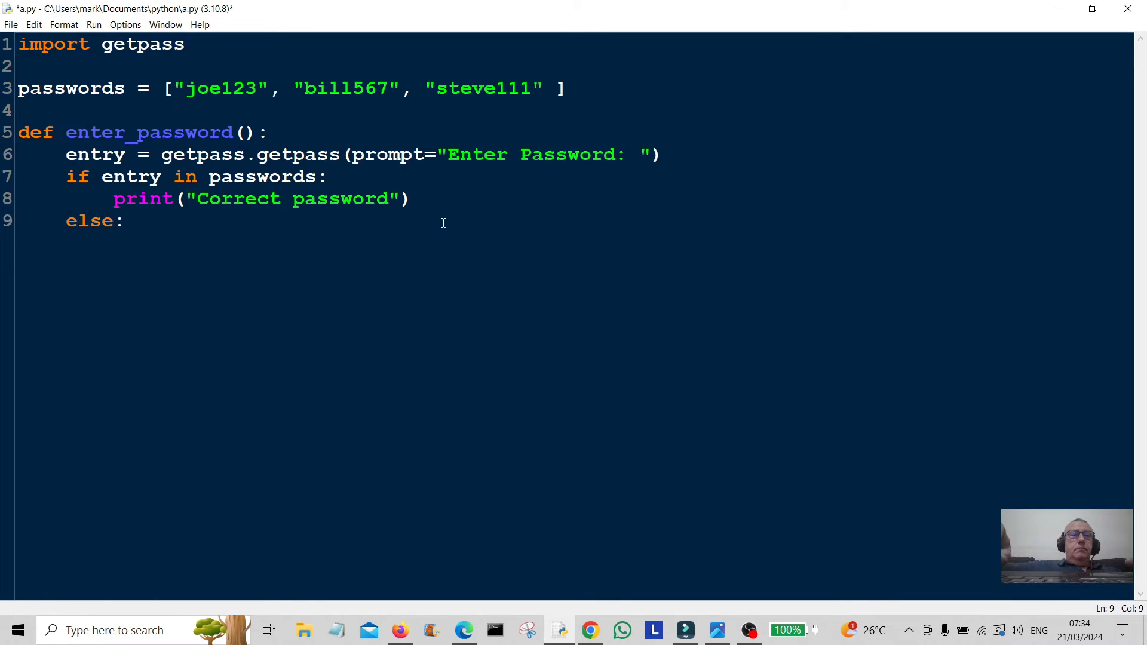
type("pr")
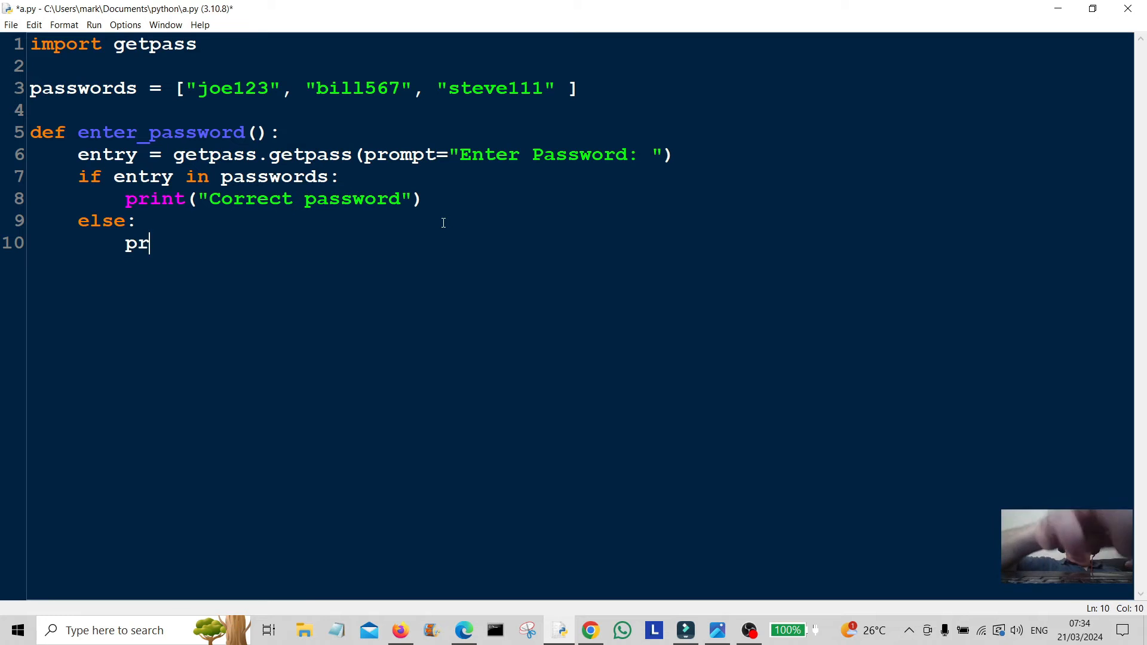
type("int")
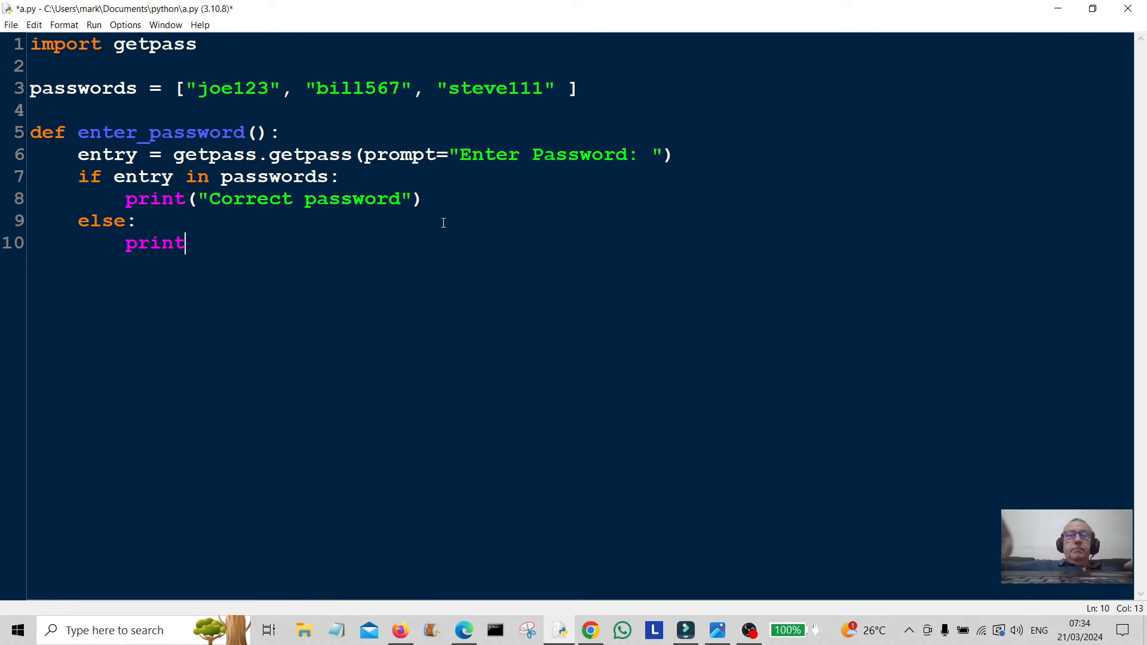
type("(\"In")
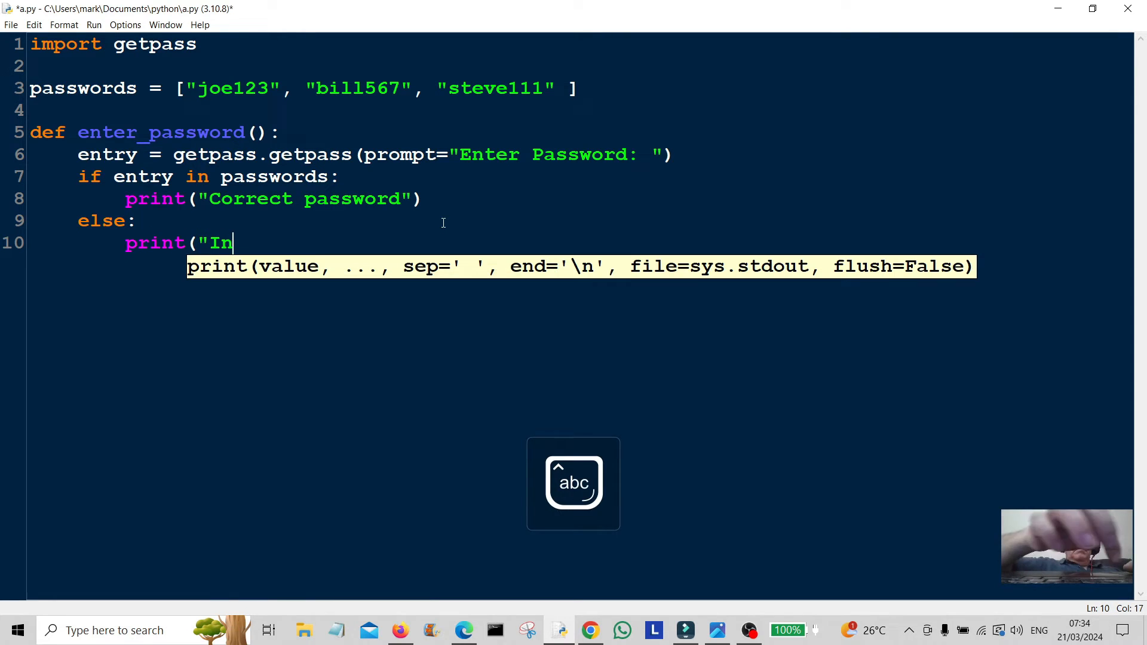
type("corre")
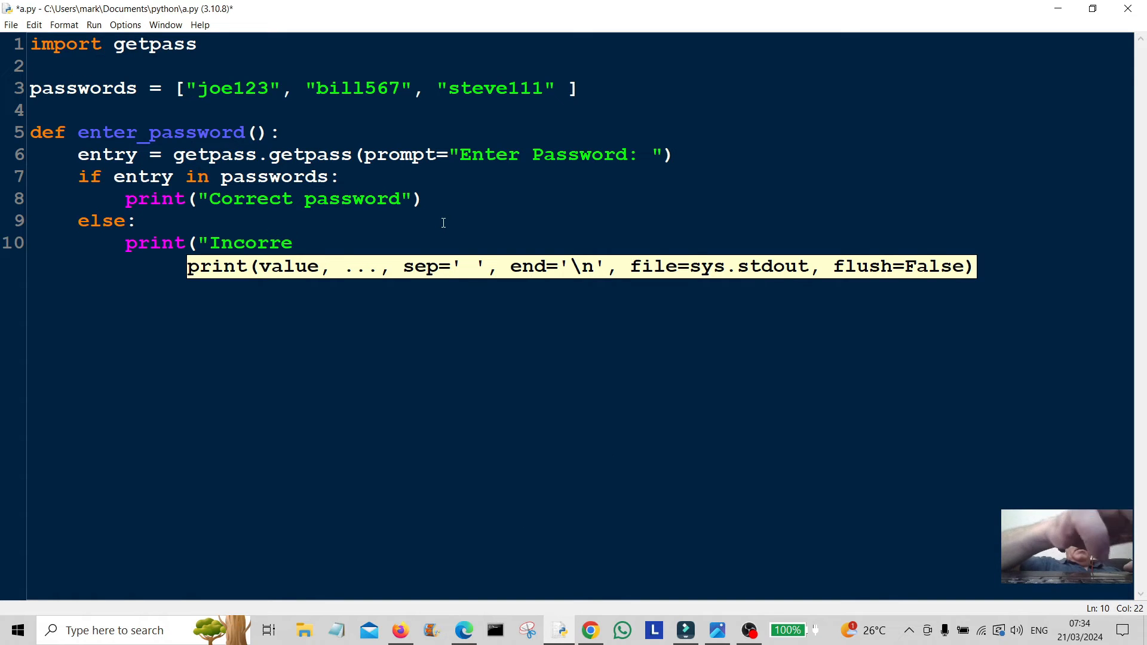
type("ct")
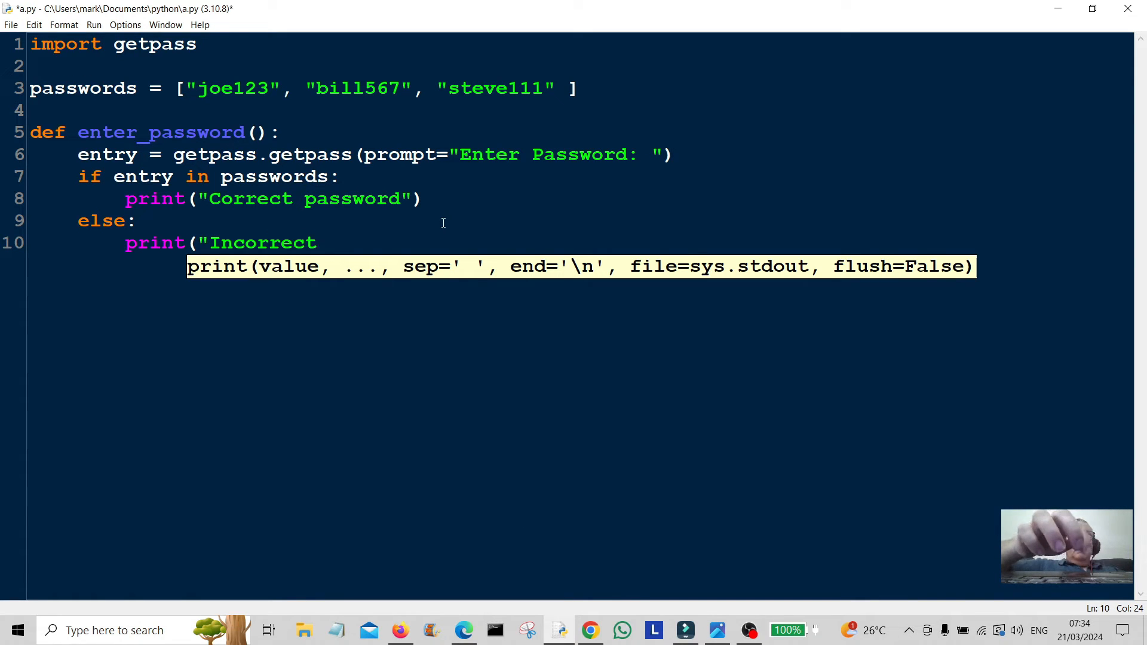
type("pass")
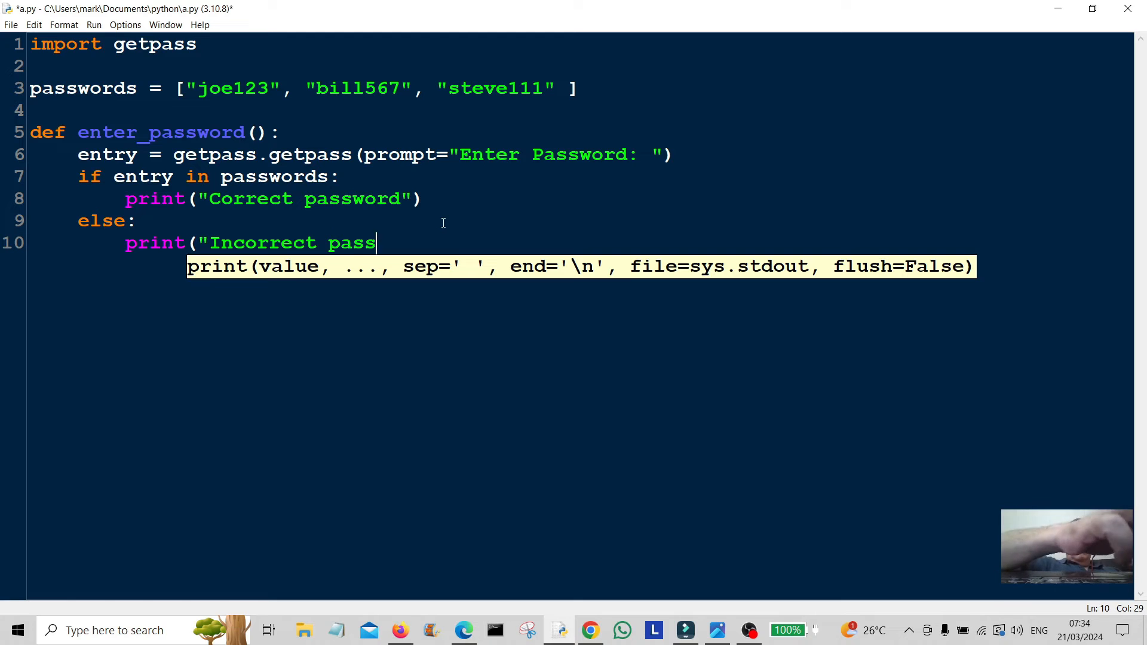
type("word")
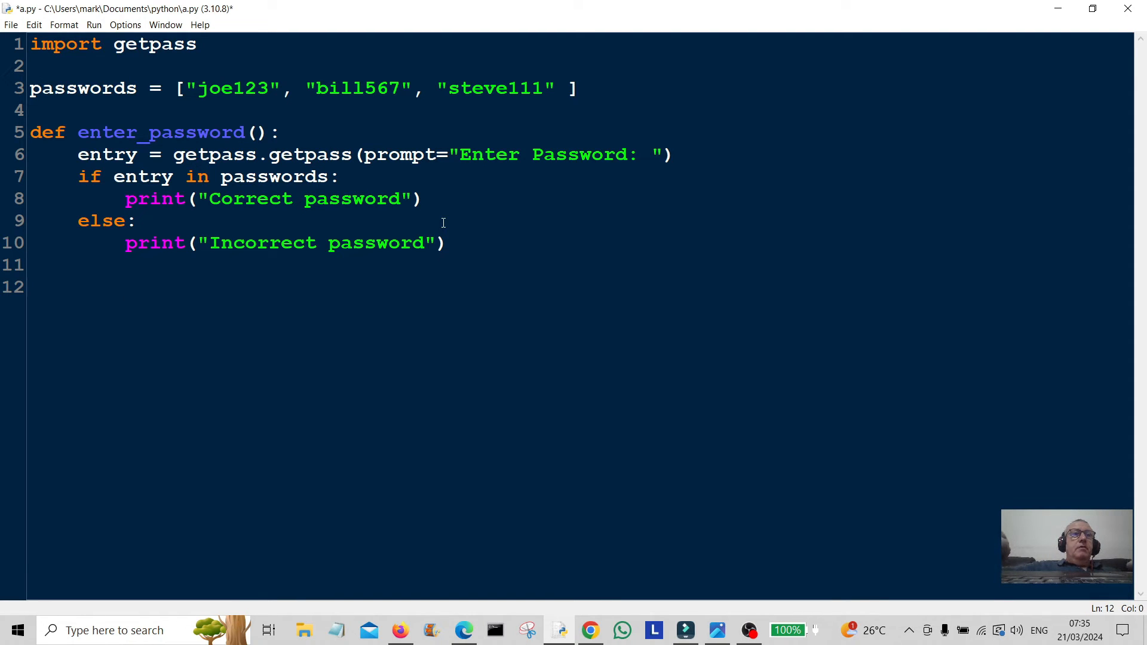
Call enter_password() on line 12, save a.py and start running it
type("ente")
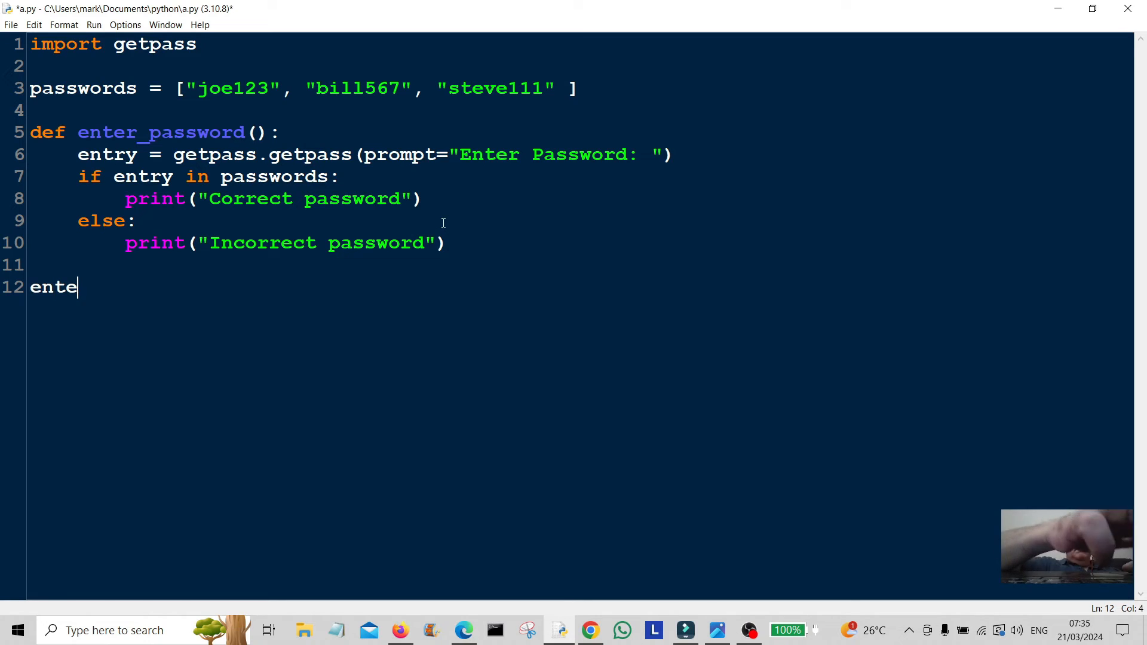
type("r_pa")
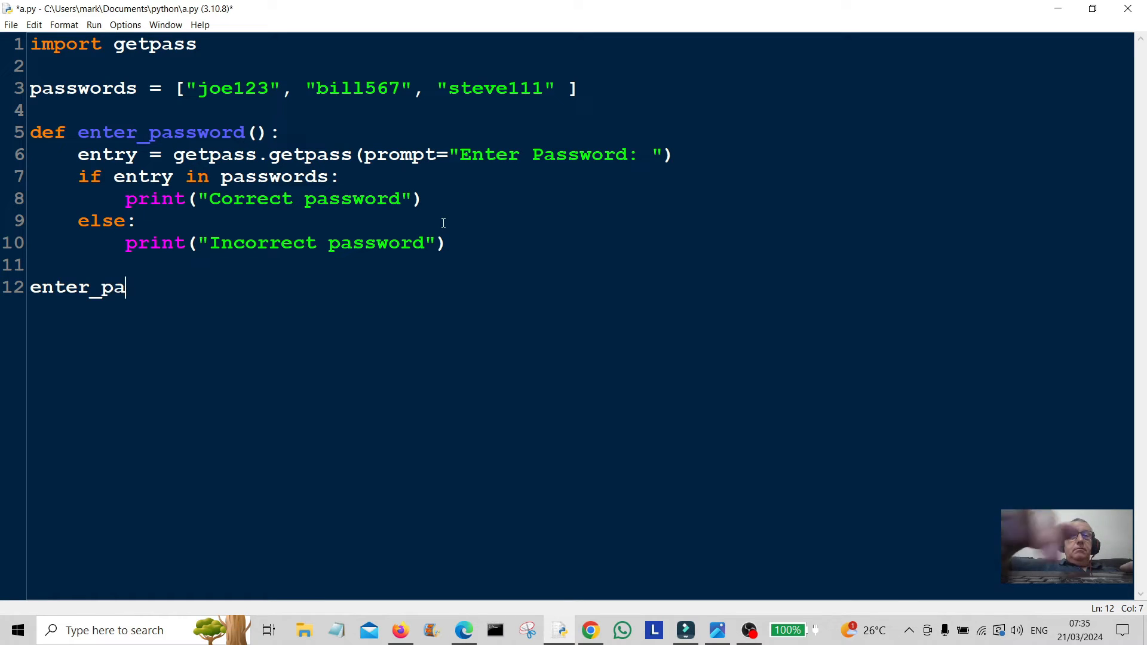
type("sswor")
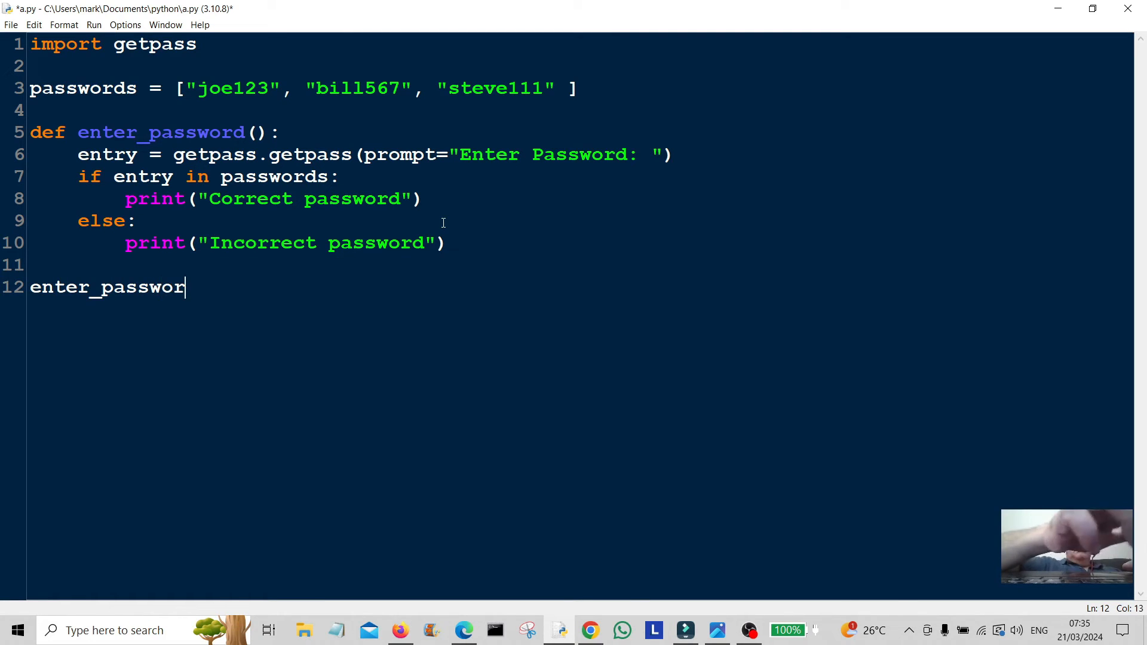
type("d()")
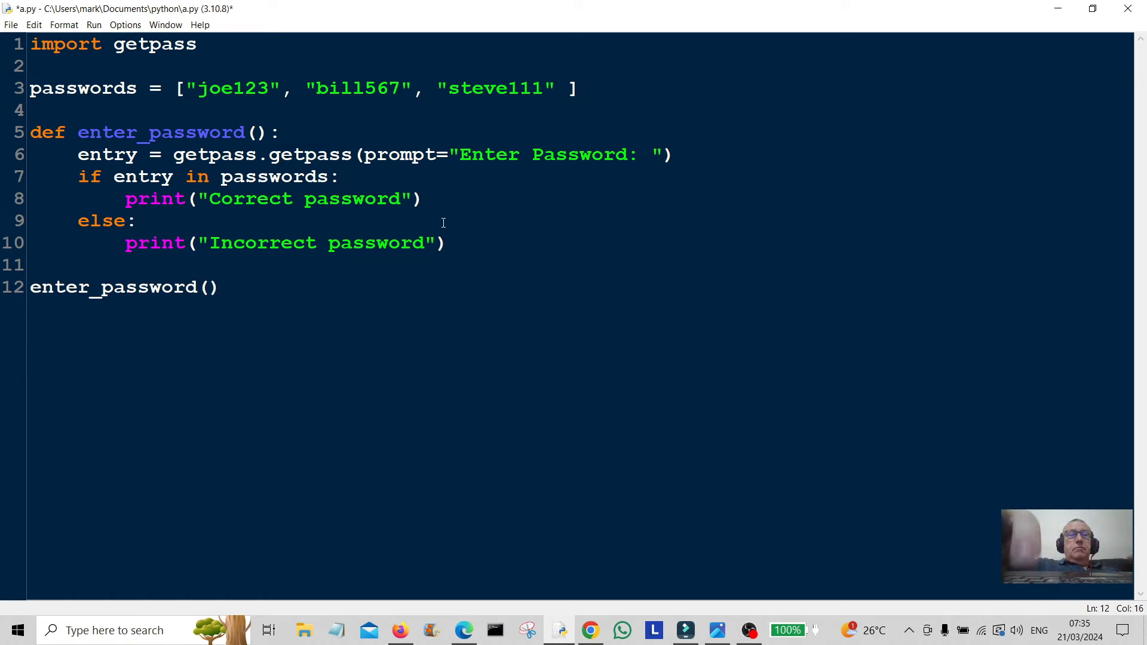
mouse_move(415, 320)
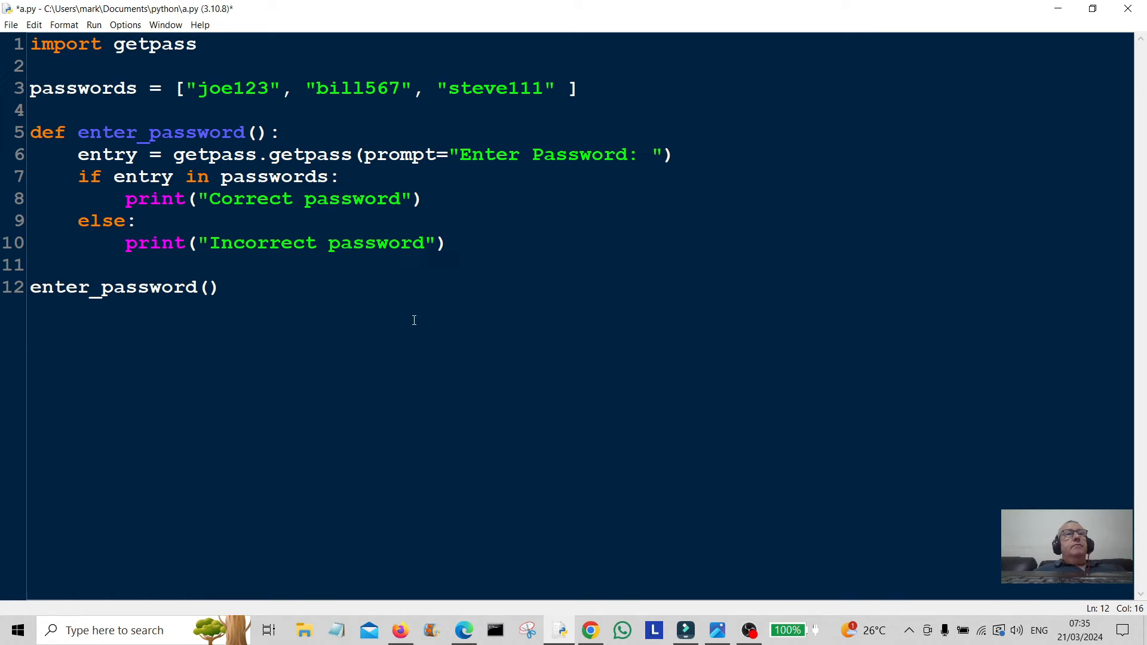
left_click(11, 23)
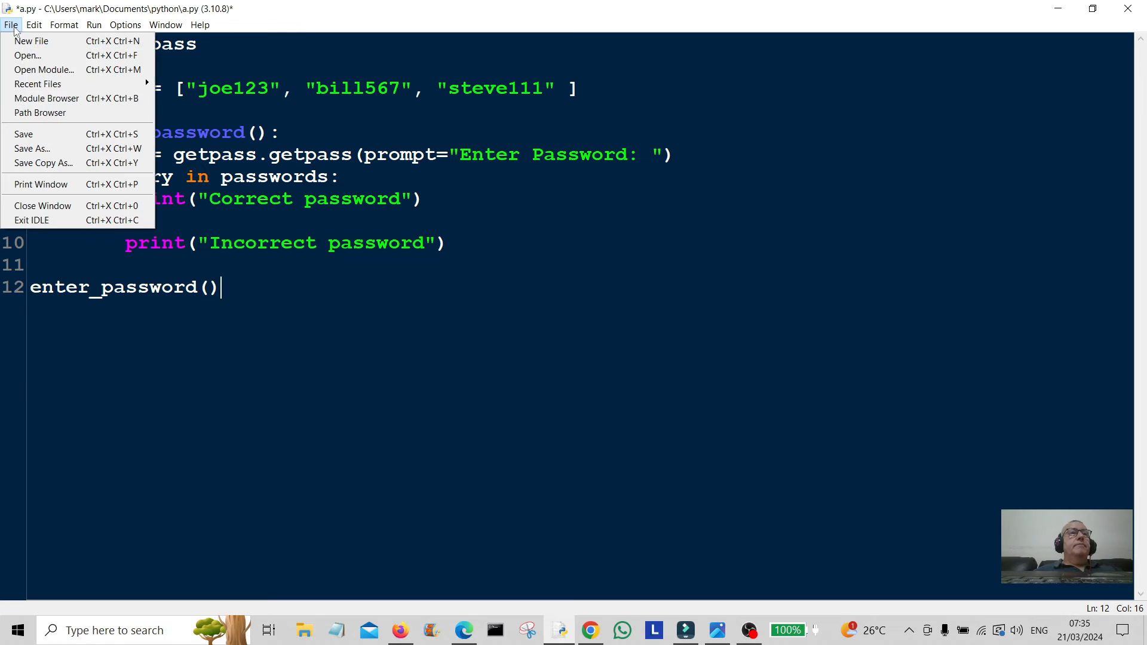
left_click(24, 133)
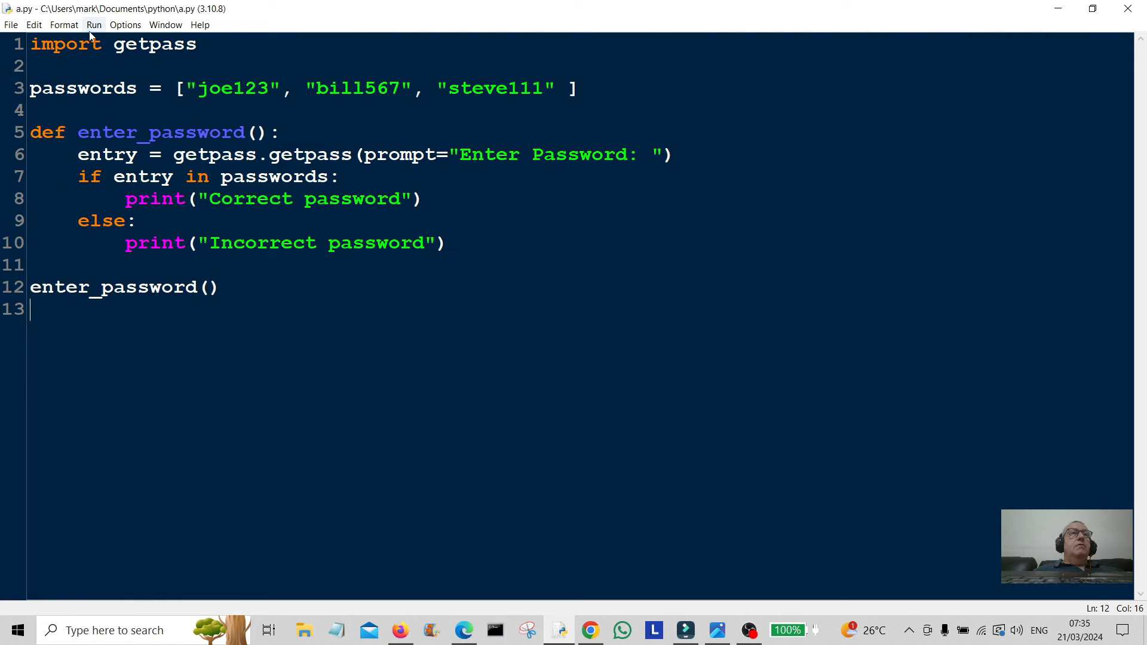
left_click(93, 24)
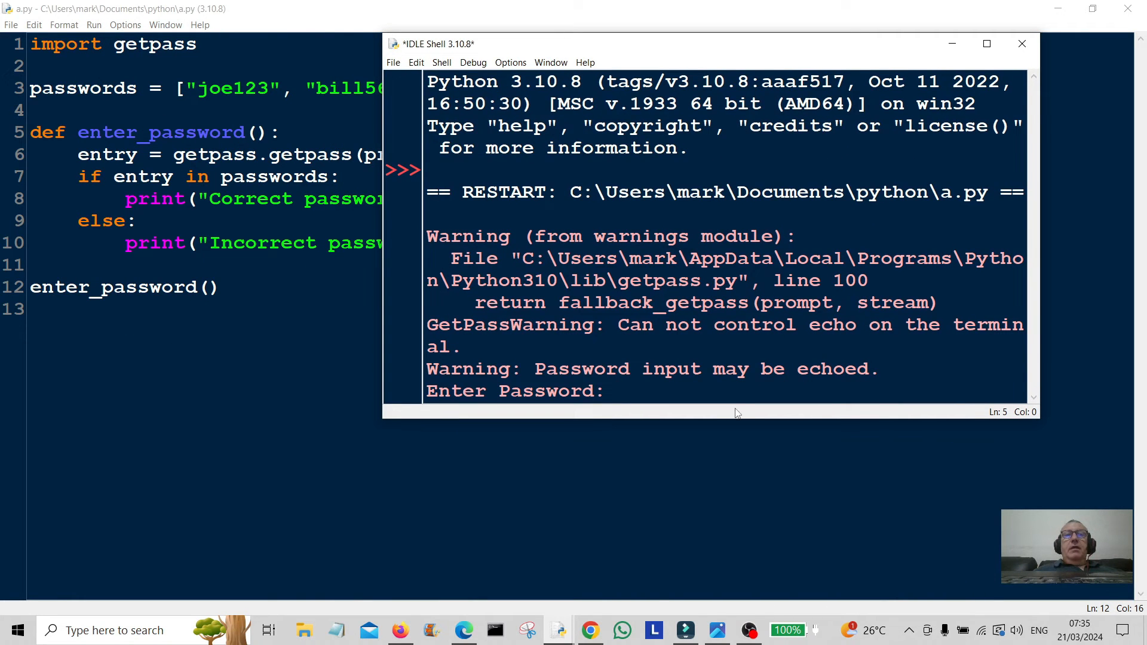
type("jo")
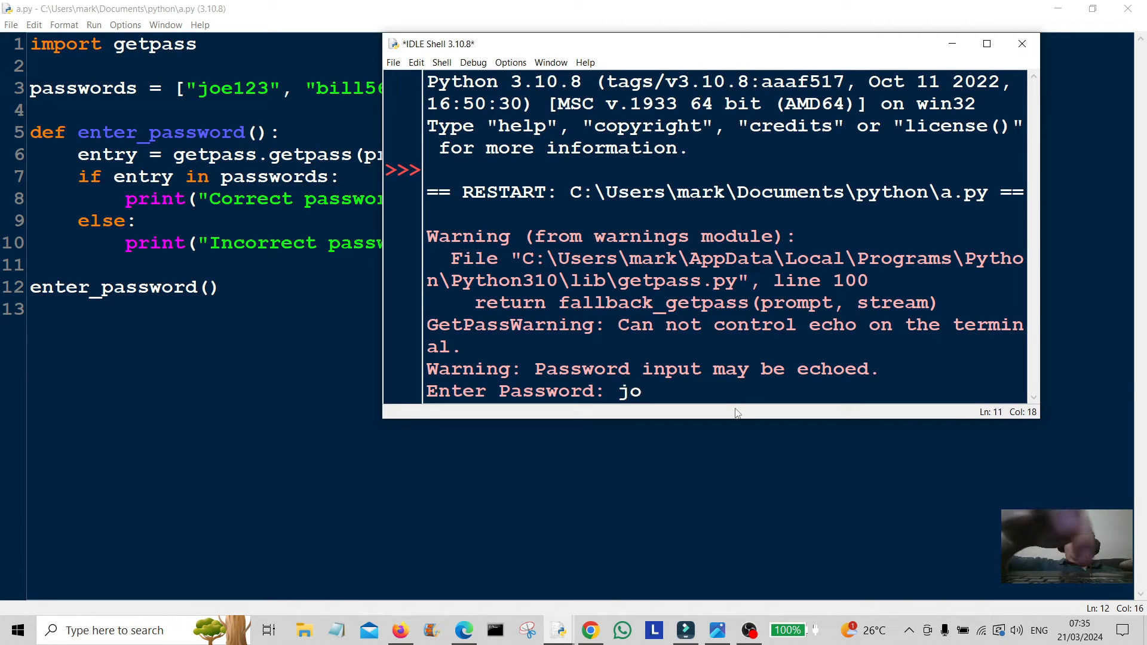
type("e1")
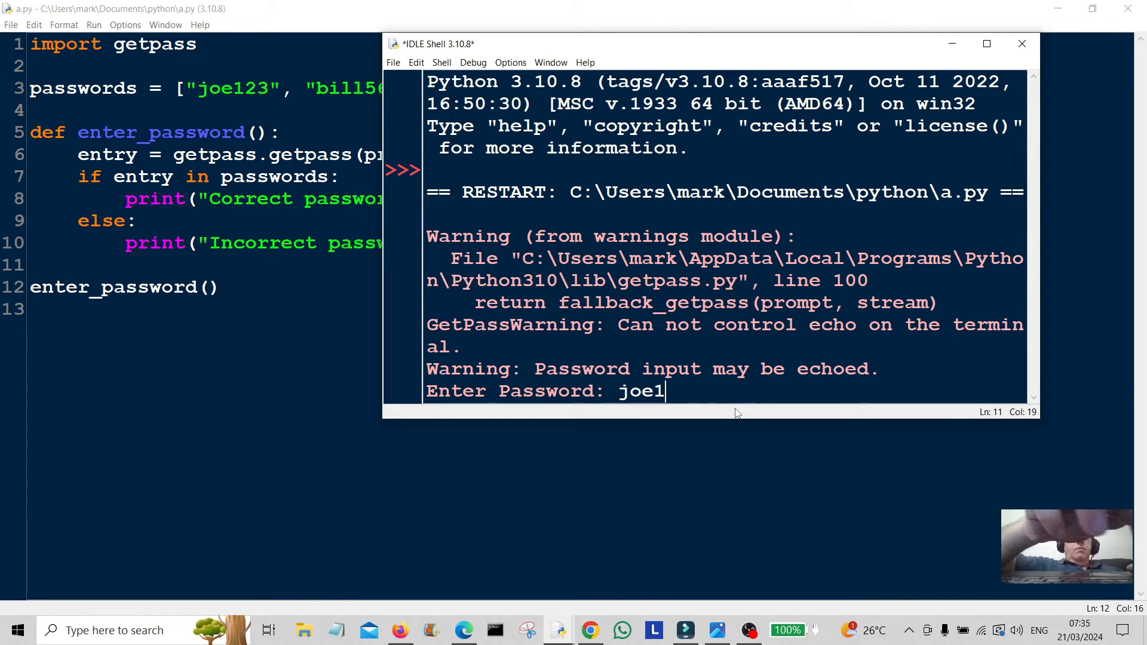
type("23")
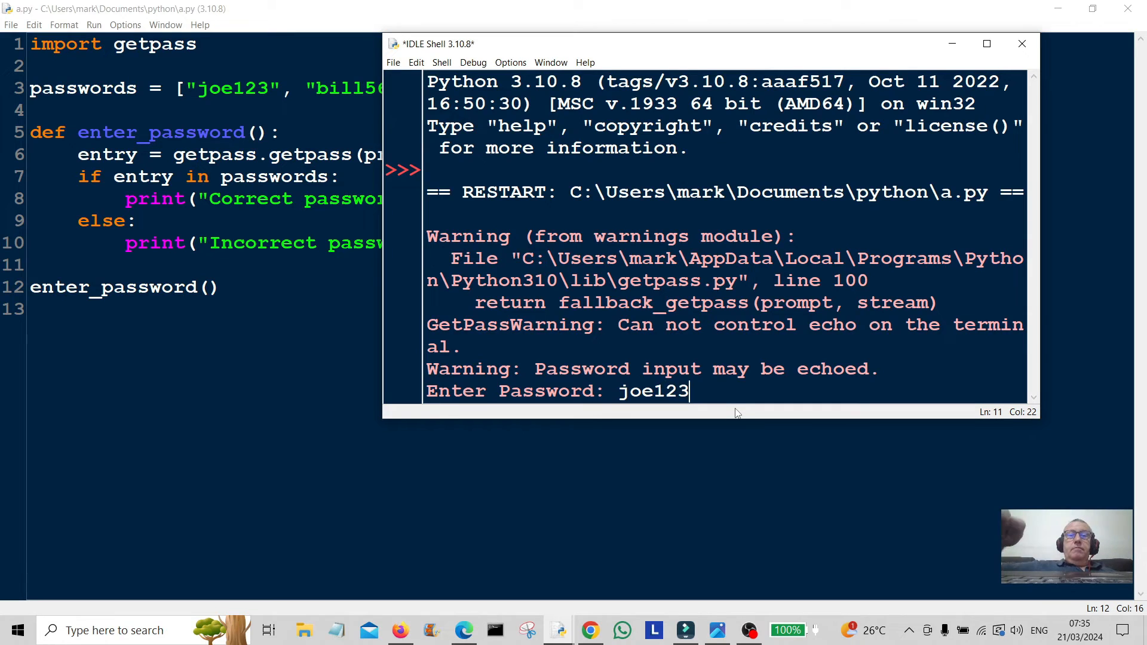
key("enter")
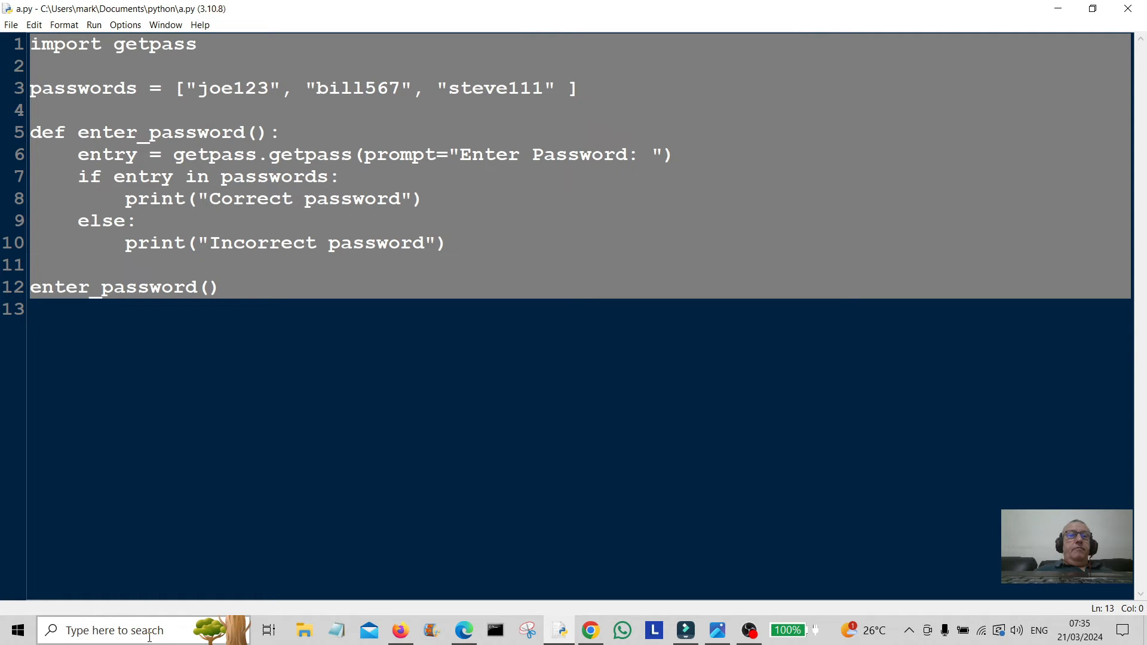
Open For_Practice_only in Visual Studio 2022, clear its whois code and bring up Paste
left_click(110, 630)
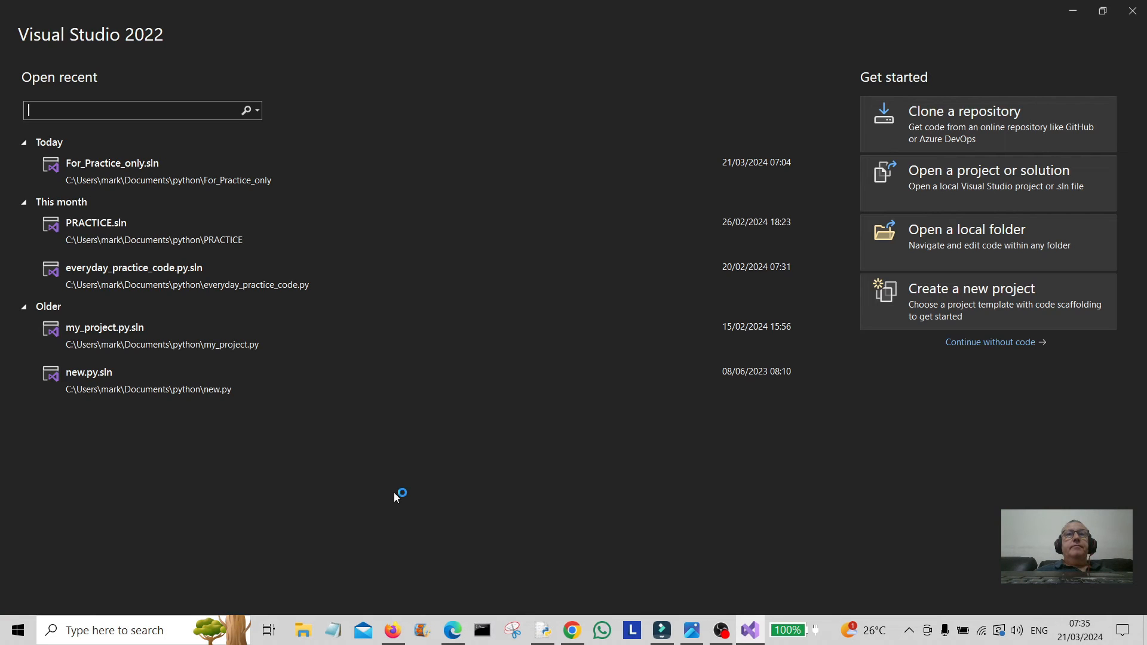
left_click(995, 341)
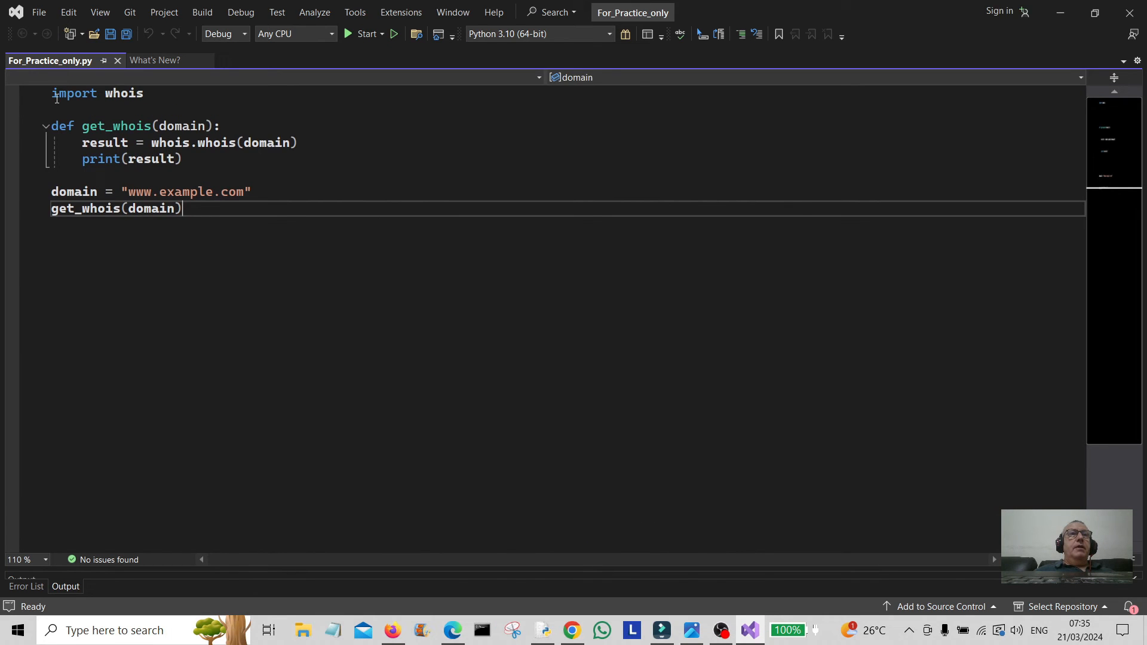
key("ctrl+a")
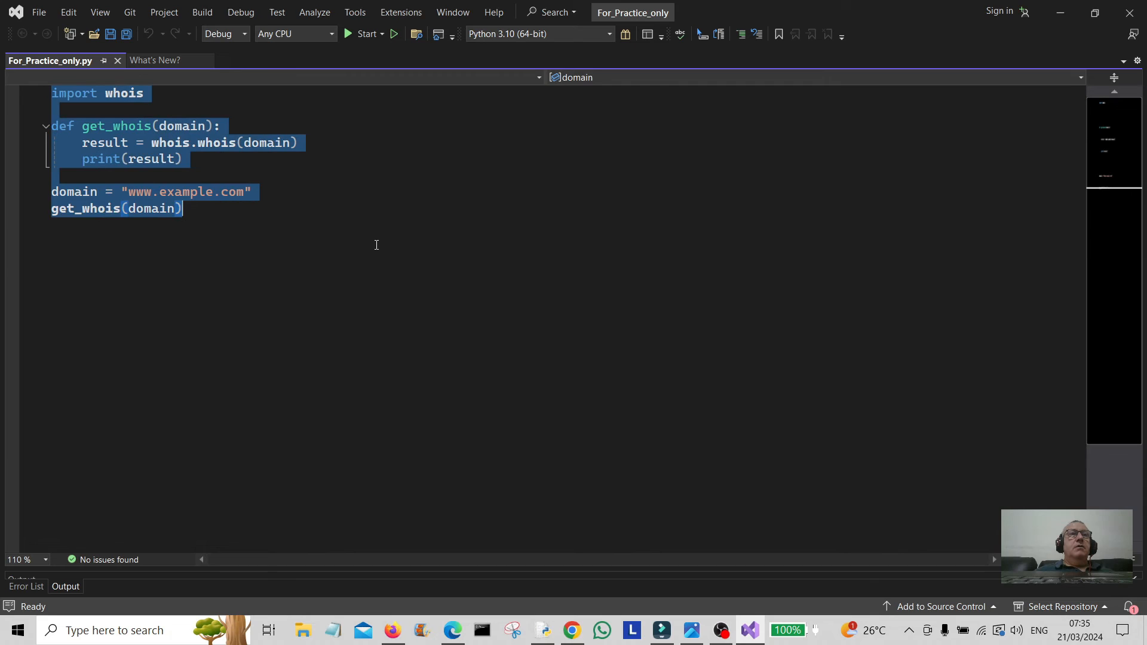
key("Delete")
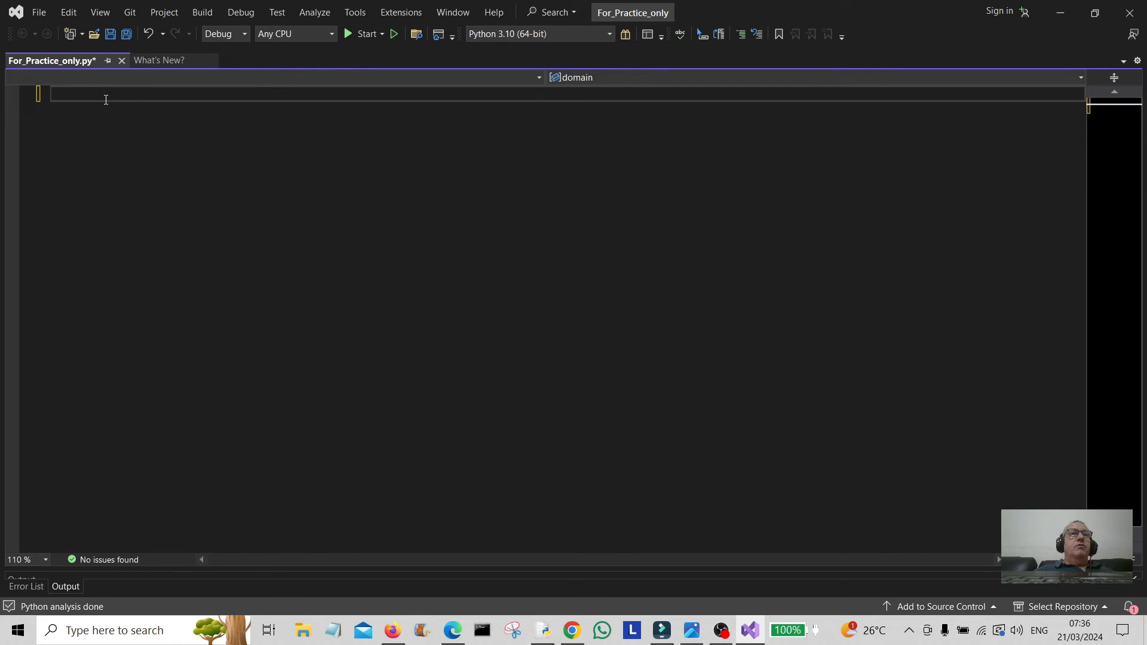
right_click(105, 99)
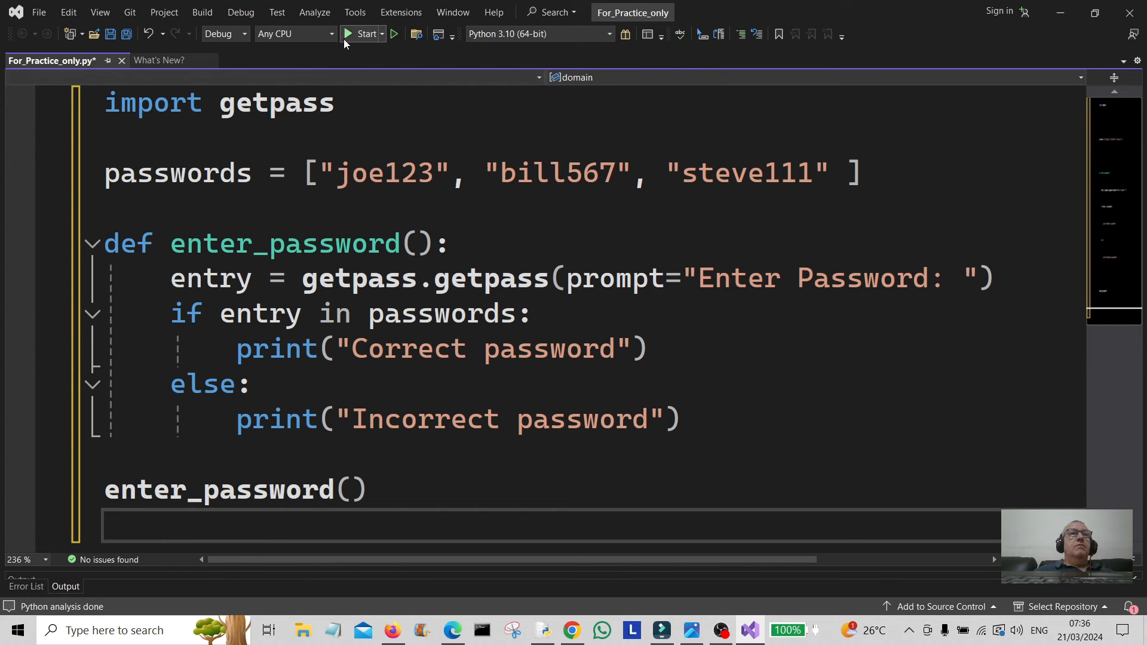
left_click(362, 34)
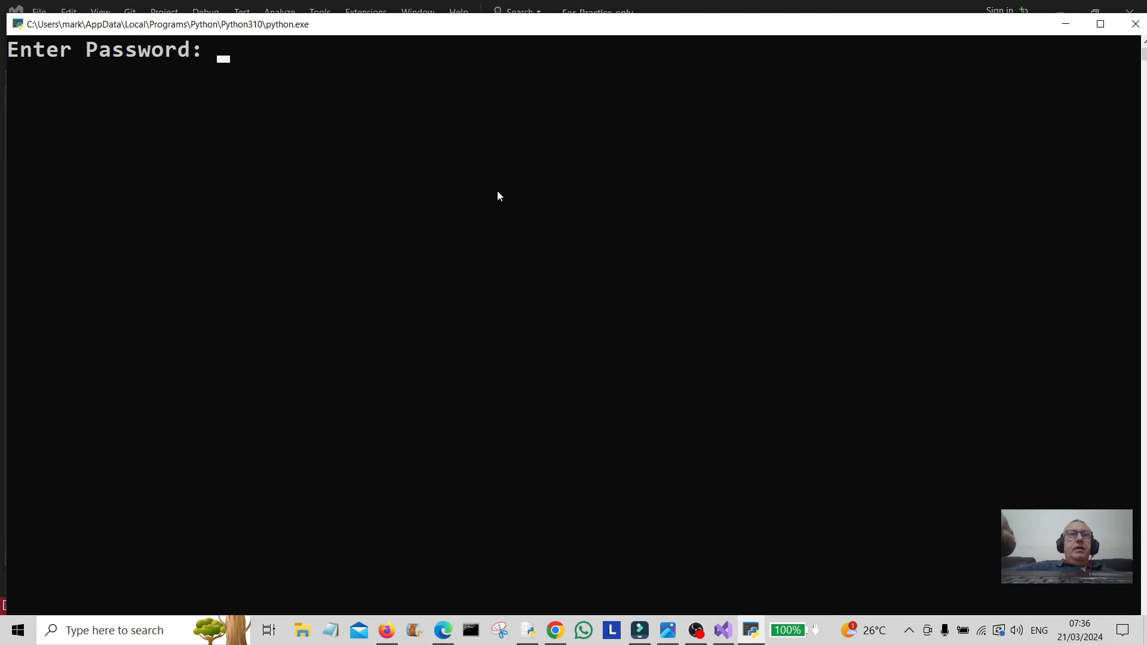
key("enter")
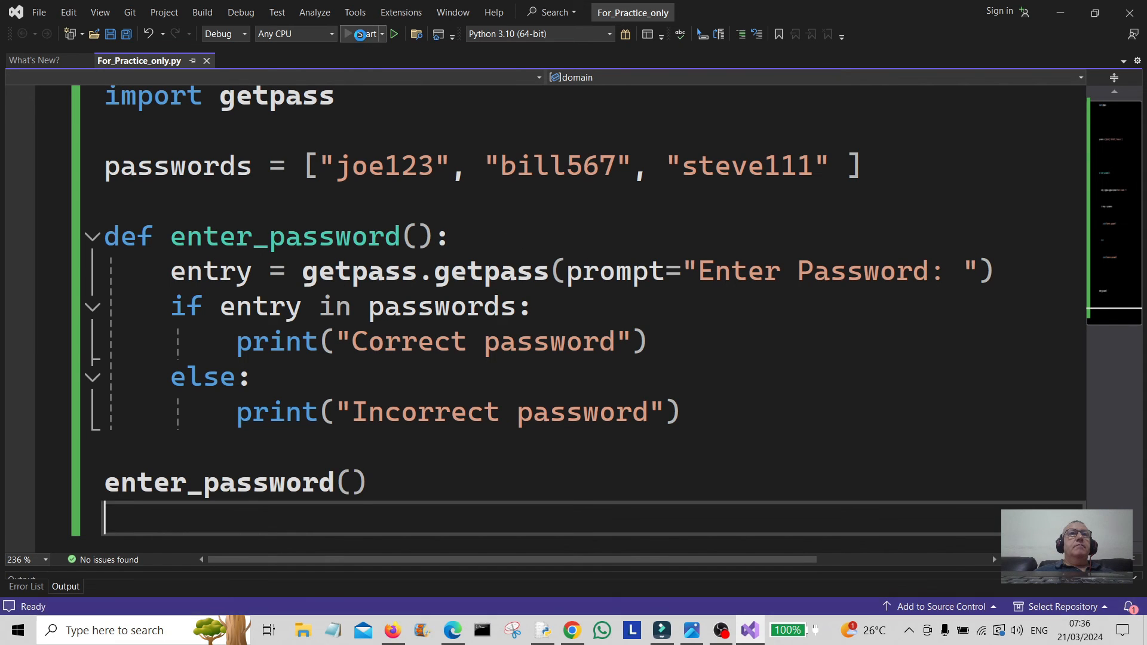
Start the script, answer the prompt in the maximized console, then start it again
left_click(366, 34)
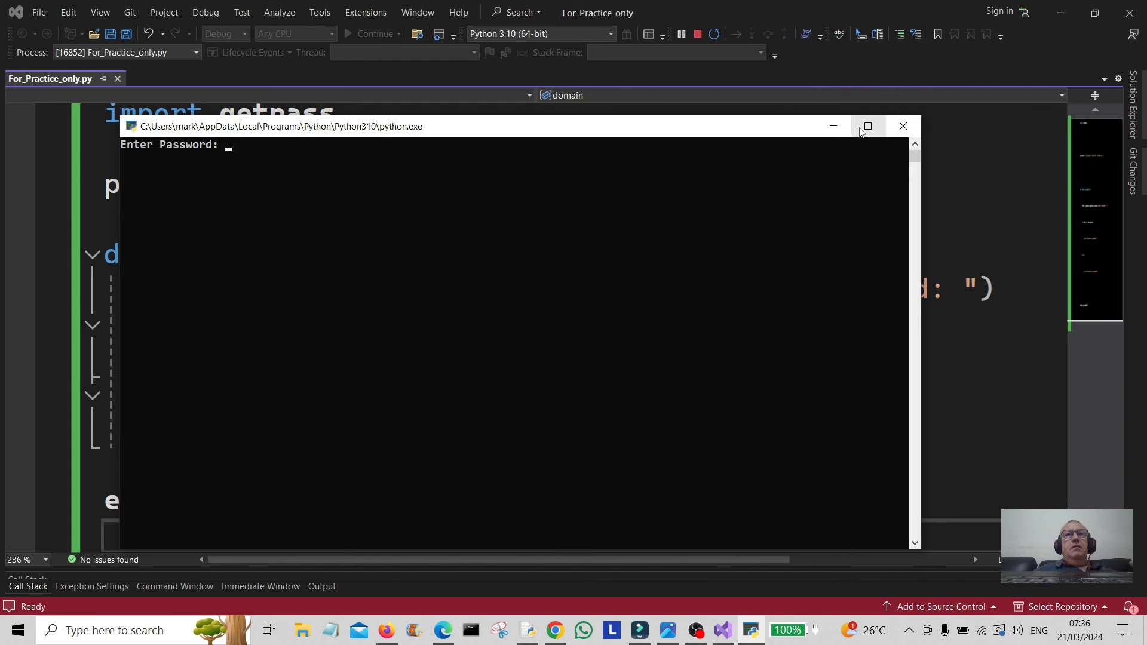
left_click(867, 126)
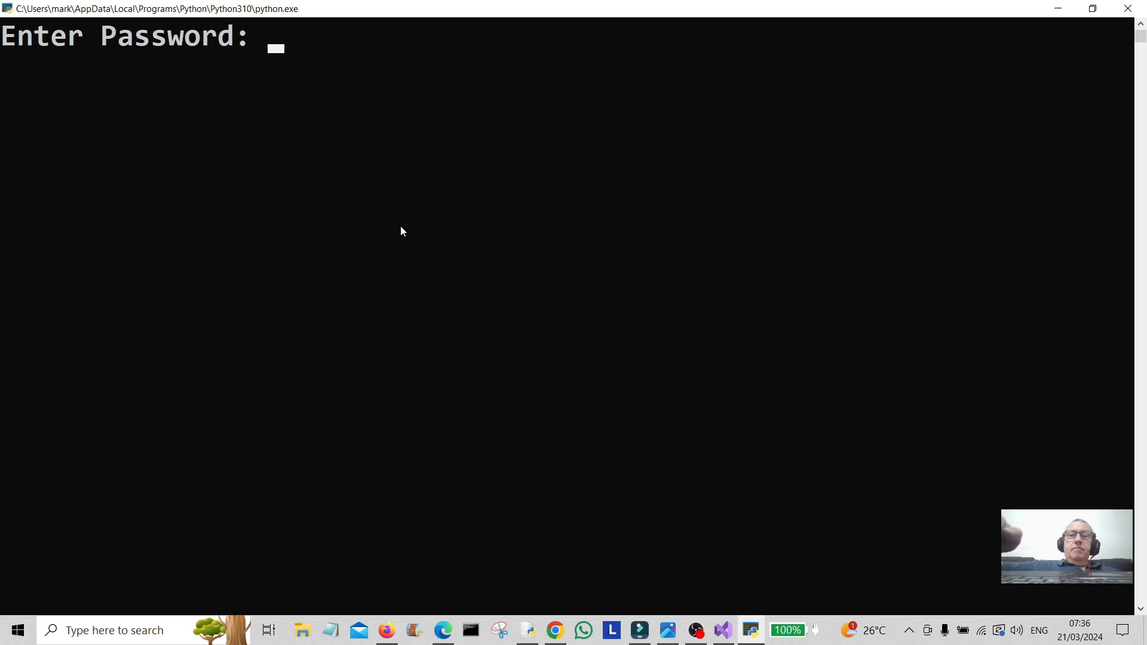
key("enter")
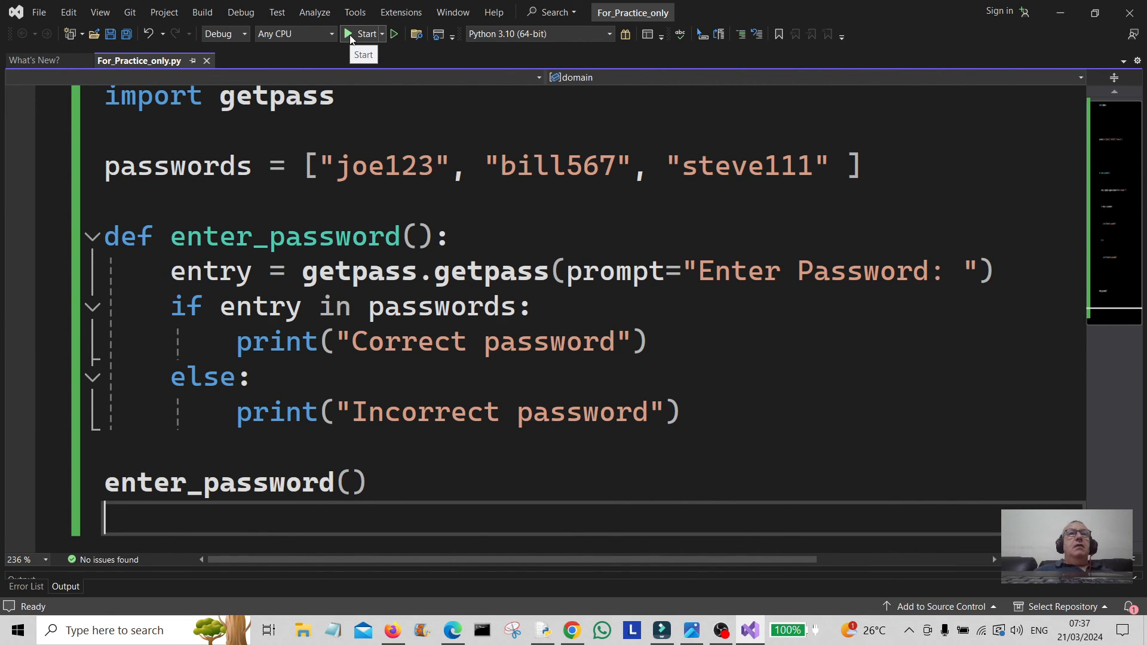
left_click(363, 33)
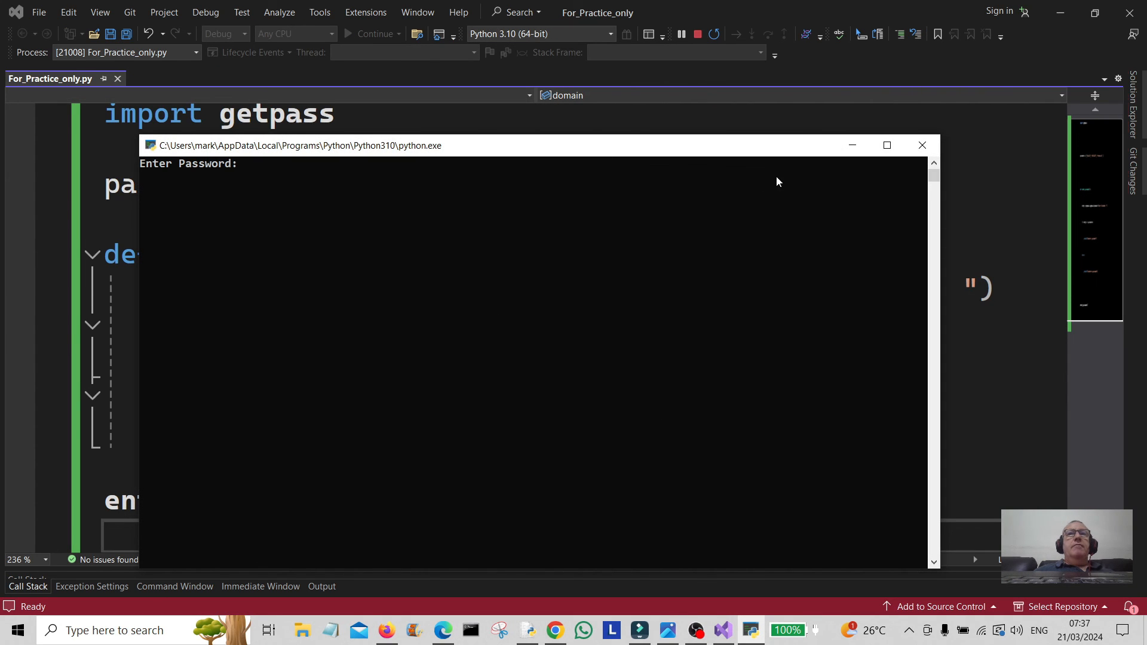